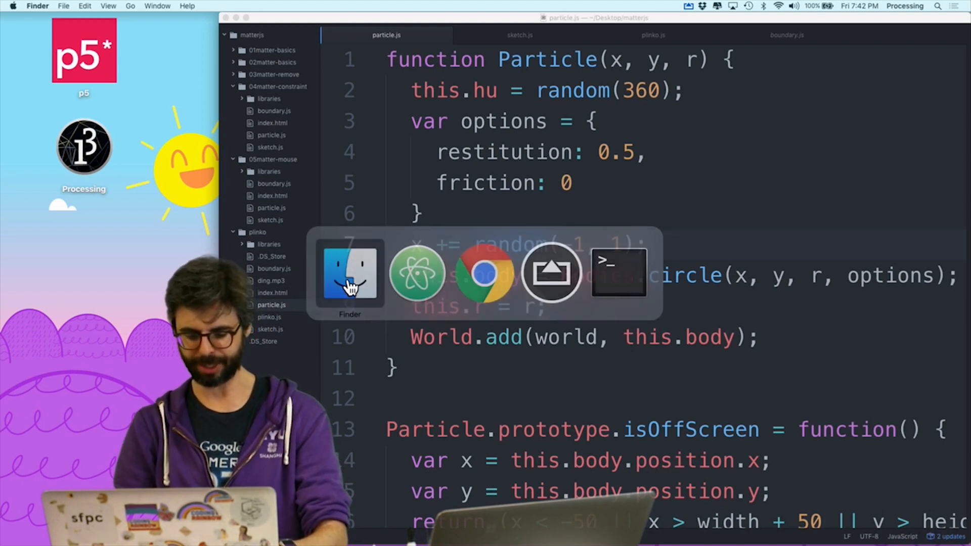
# Step: Locate ding.mp3 in the file browser and preview its sound
pyautogui.click(350, 272)
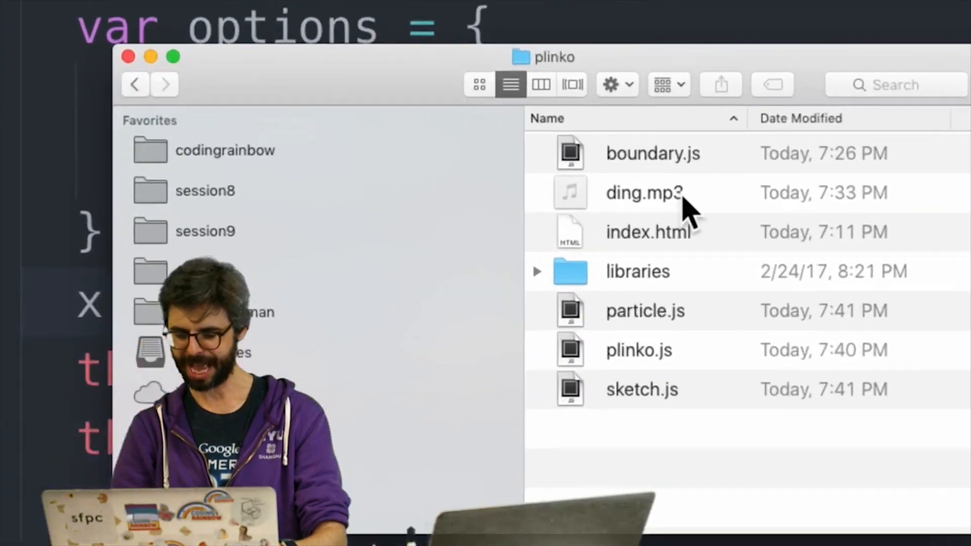
pyautogui.click(644, 193)
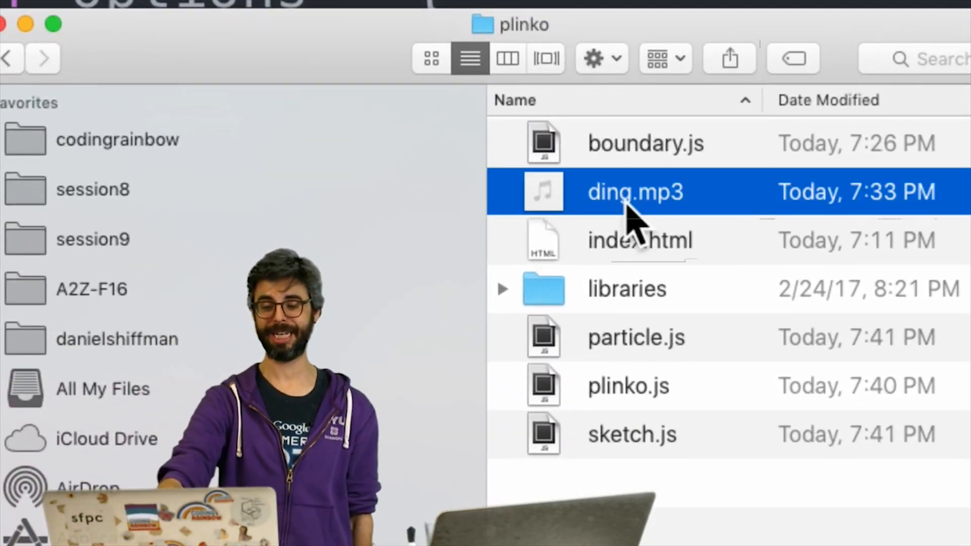
pyautogui.press('space')
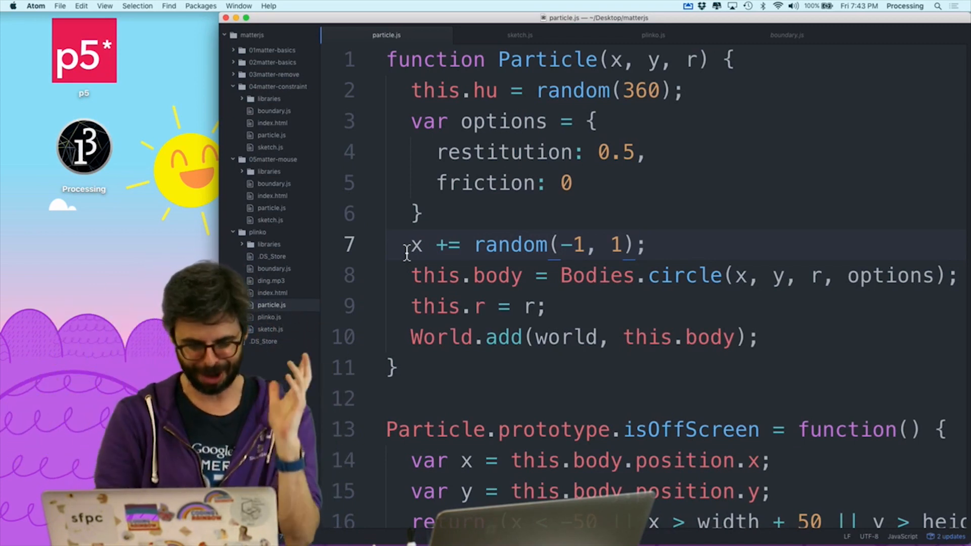
# Step: Add 'var ding;' and a preload() loading ding.mp3 via loadSound, then view index.html
pyautogui.click(519, 35)
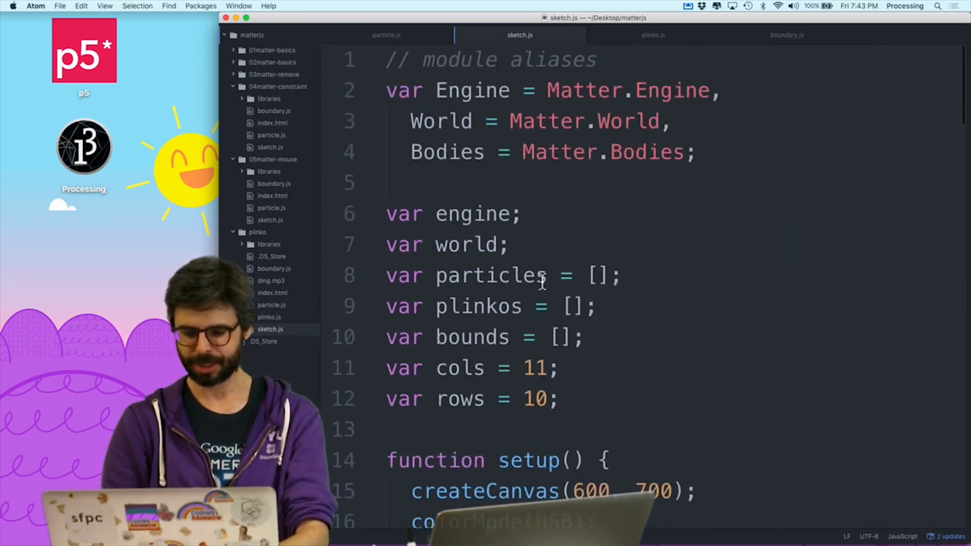
pyautogui.scroll(-3)
pyautogui.write('function p')
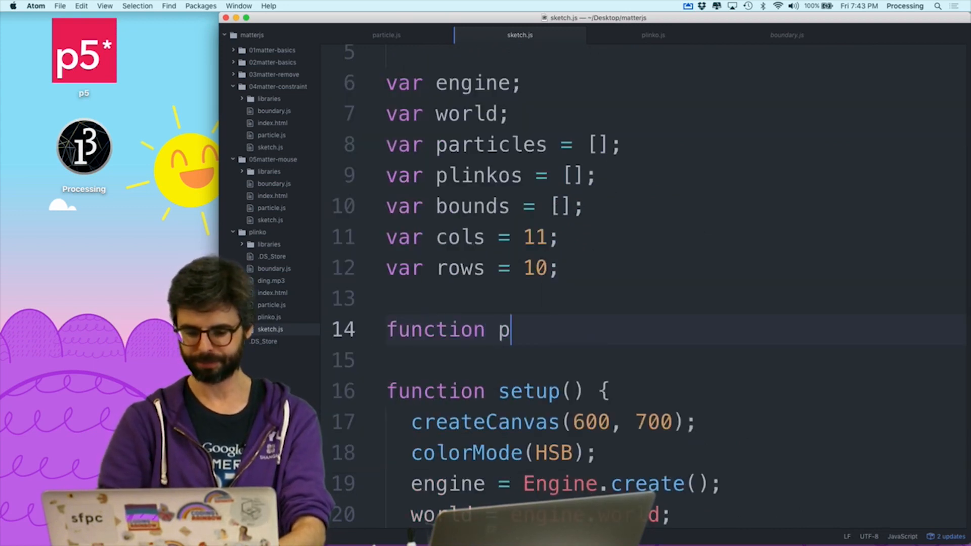
pyautogui.write('reload() {')
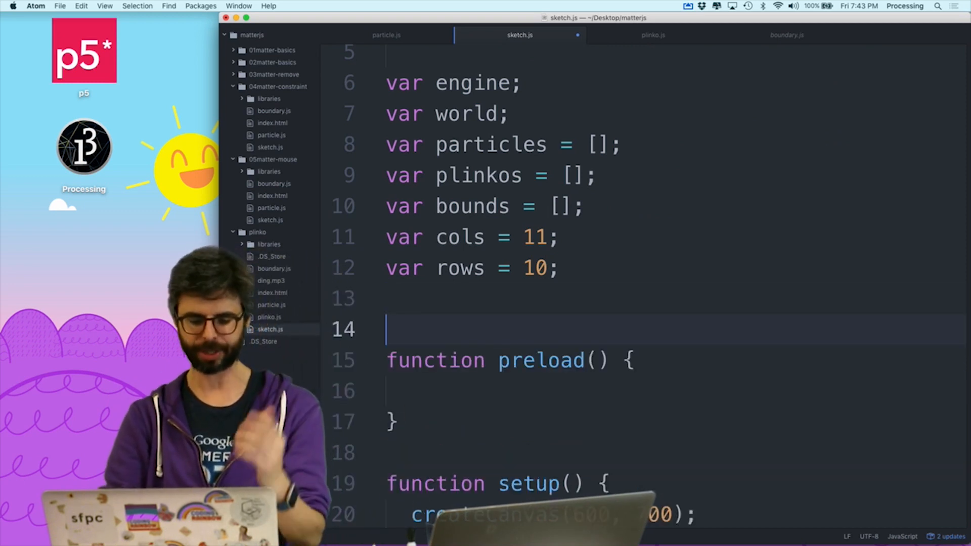
pyautogui.write('var ding;')
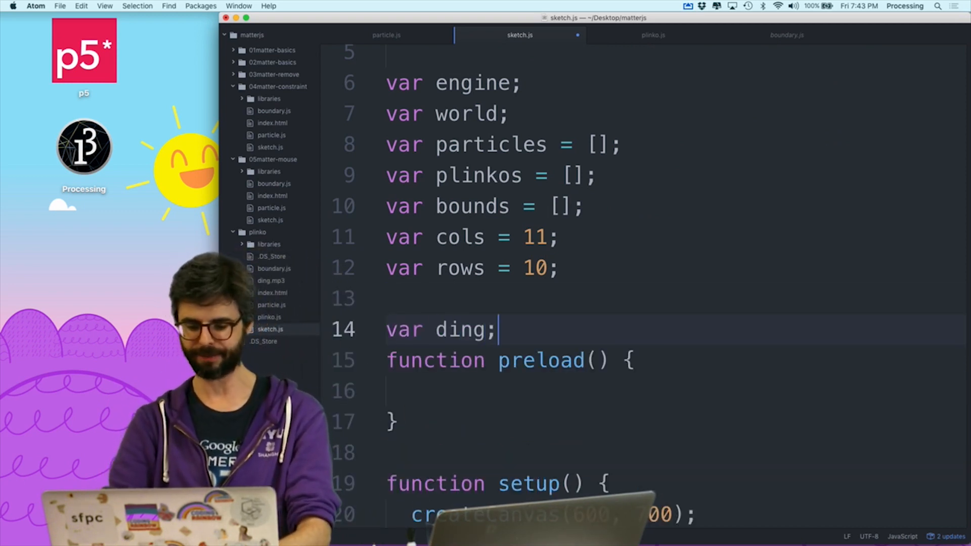
pyautogui.write("ding = loadSound('ding.mp3');")
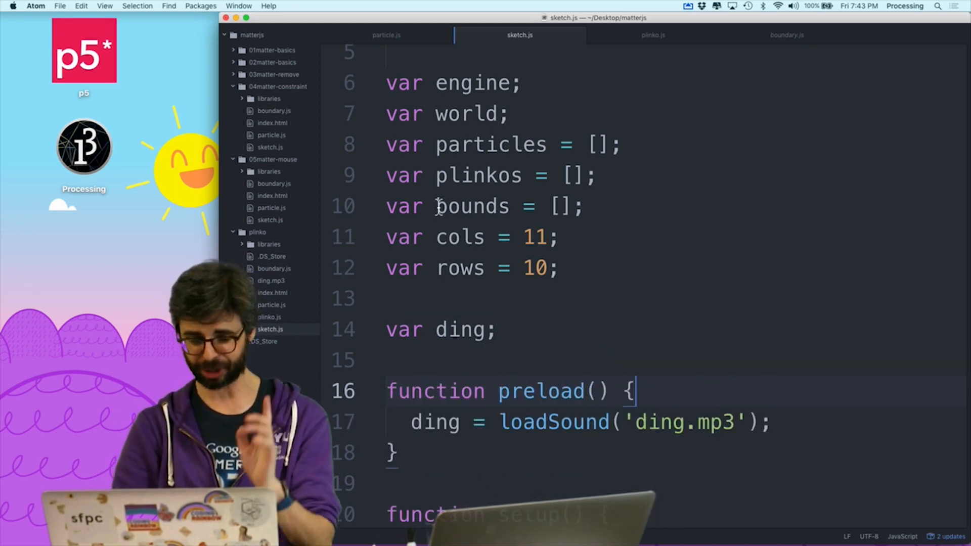
pyautogui.click(654, 34)
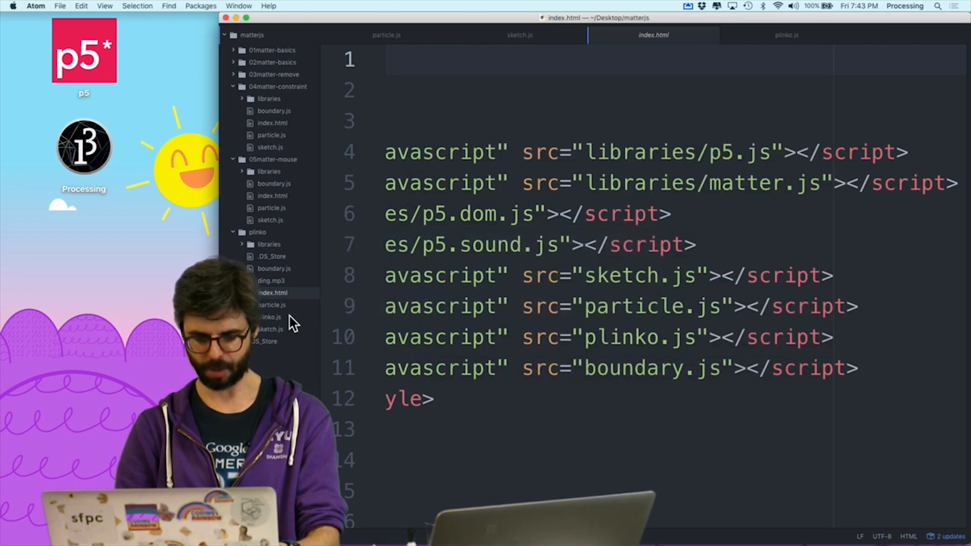
# Step: Add a mousePressed() function in sketch.js whose body calls ding.play()
pyautogui.click(519, 34)
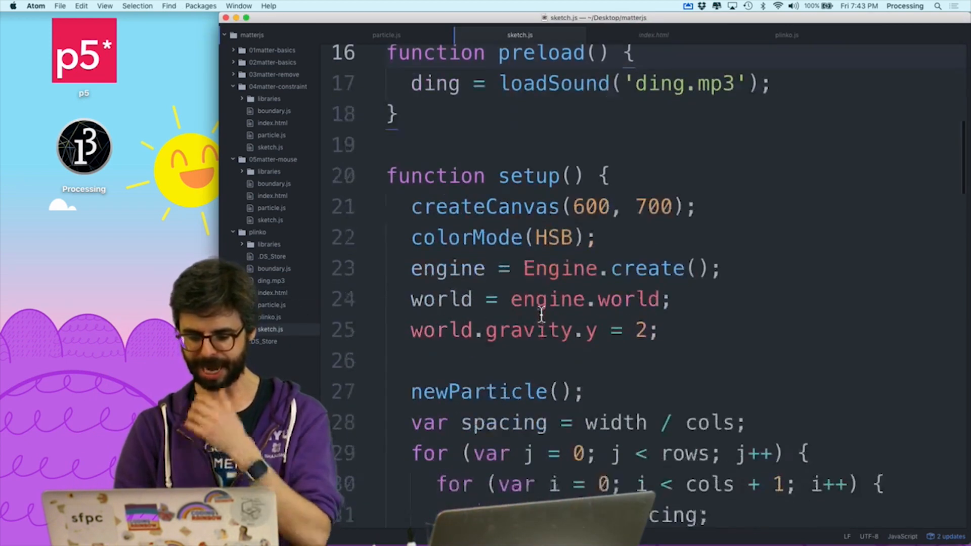
pyautogui.scroll(-3)
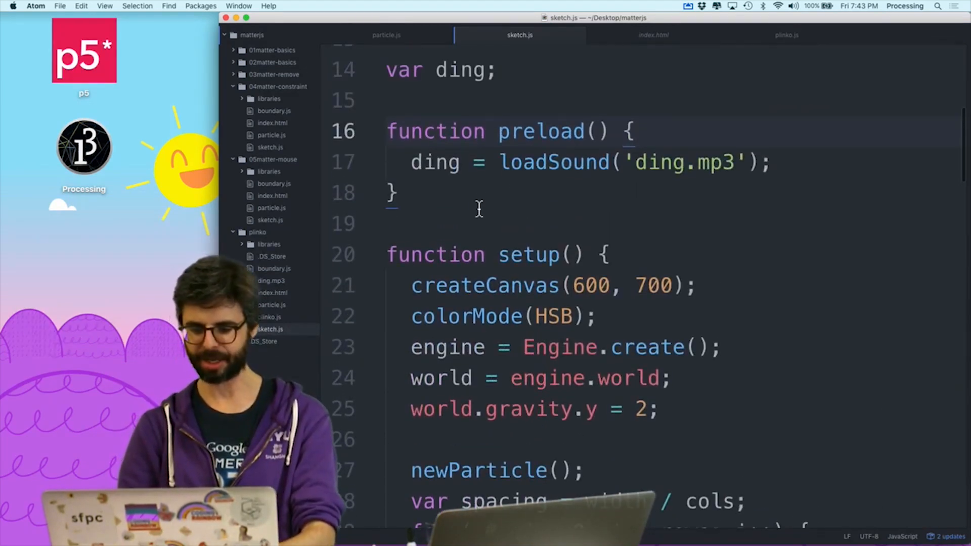
pyautogui.write('function mousePressed(')
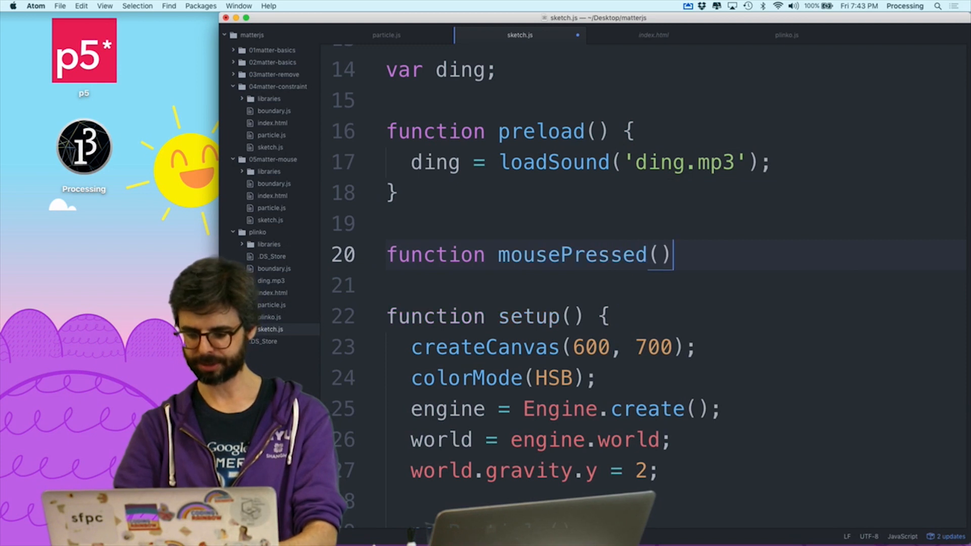
pyautogui.write('{')
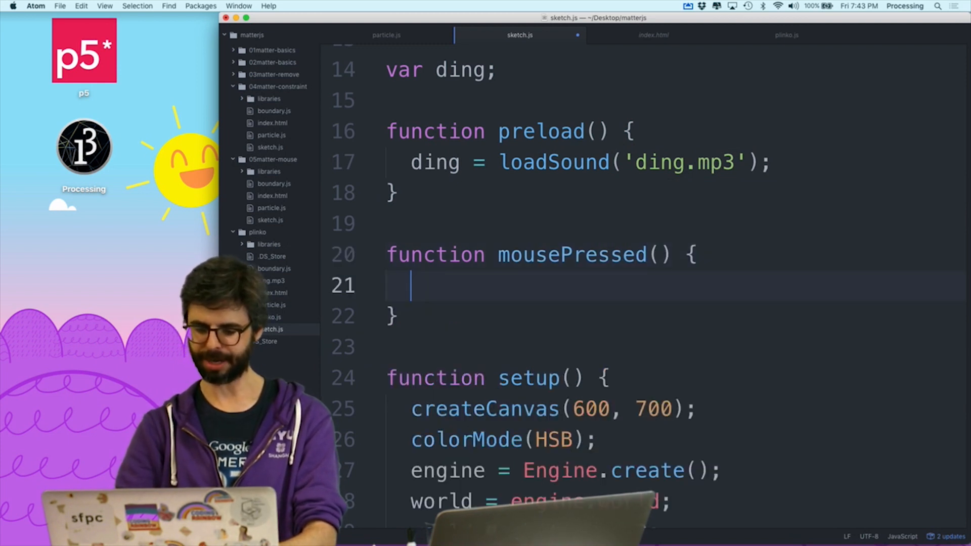
pyautogui.write('ding.pl')
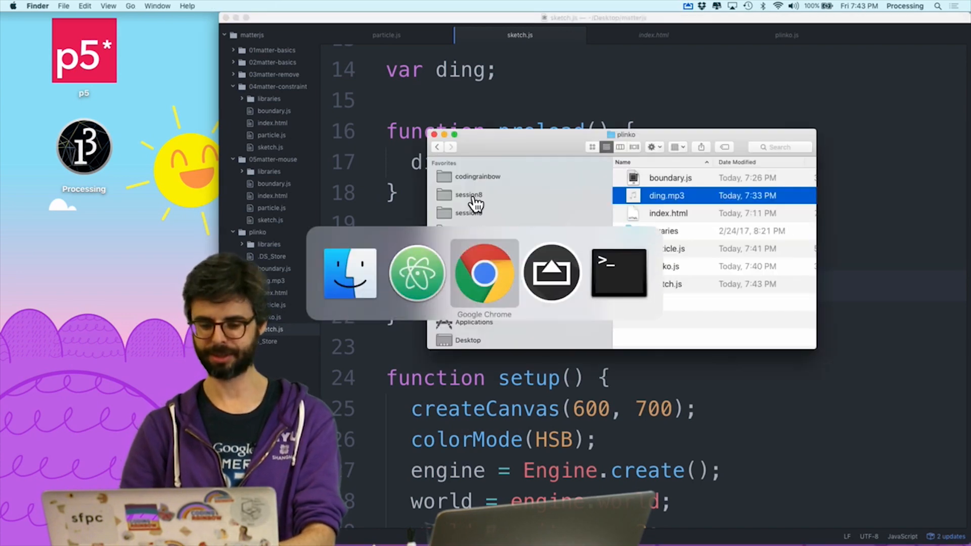
# Step: Switch to Chrome and click the plinko canvas to test the ding sound
pyautogui.click(484, 272)
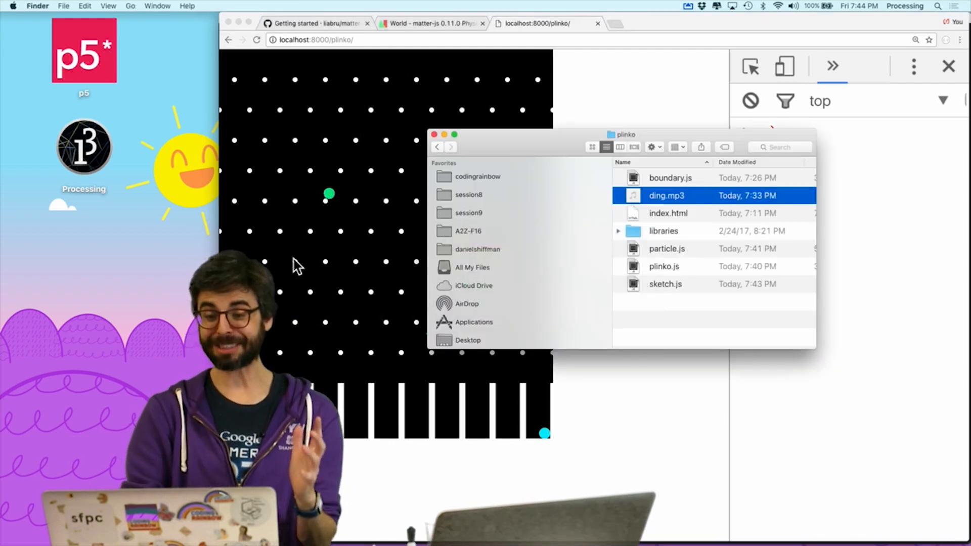
pyautogui.click(434, 135)
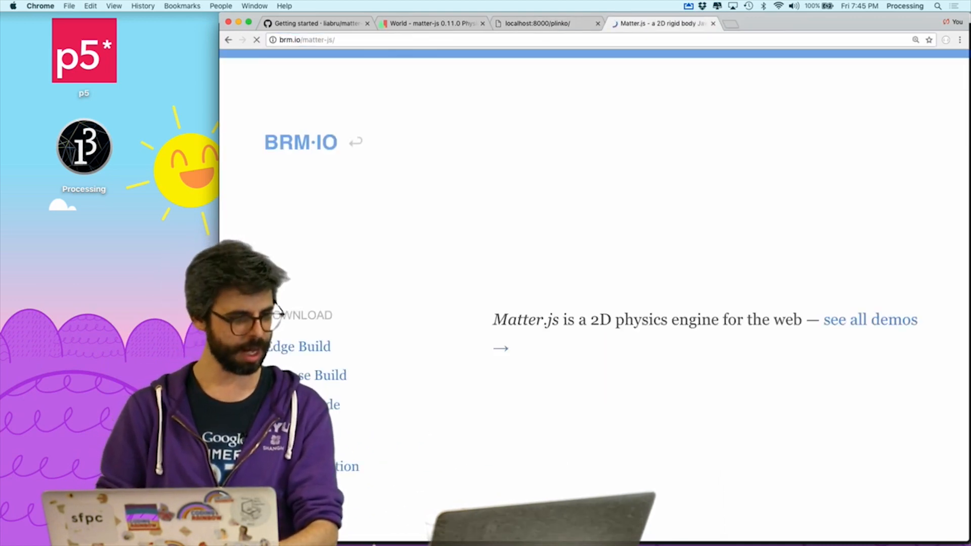
# Step: Browse the Matter.js Events docs down to the Events.on and Events.off method signatures
pyautogui.scroll(-3)
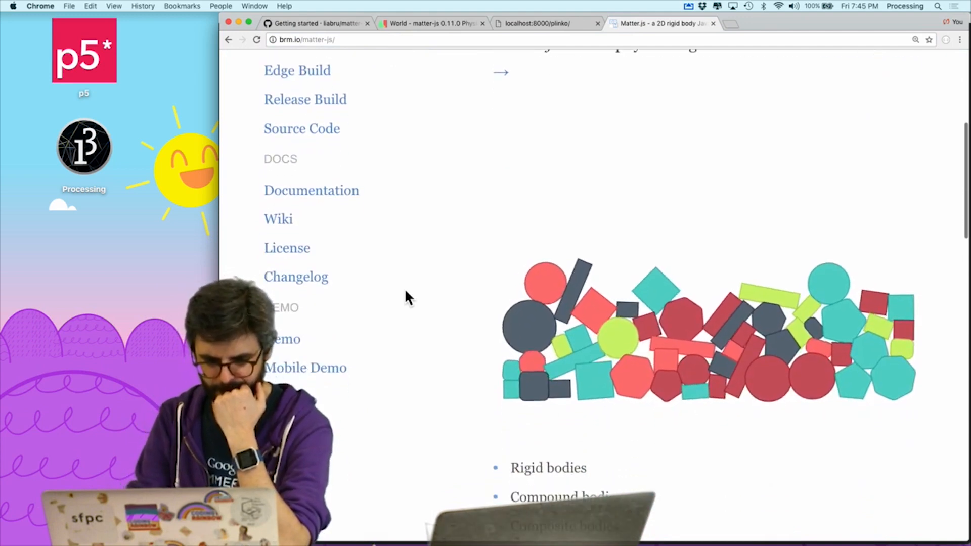
pyautogui.scroll(-3)
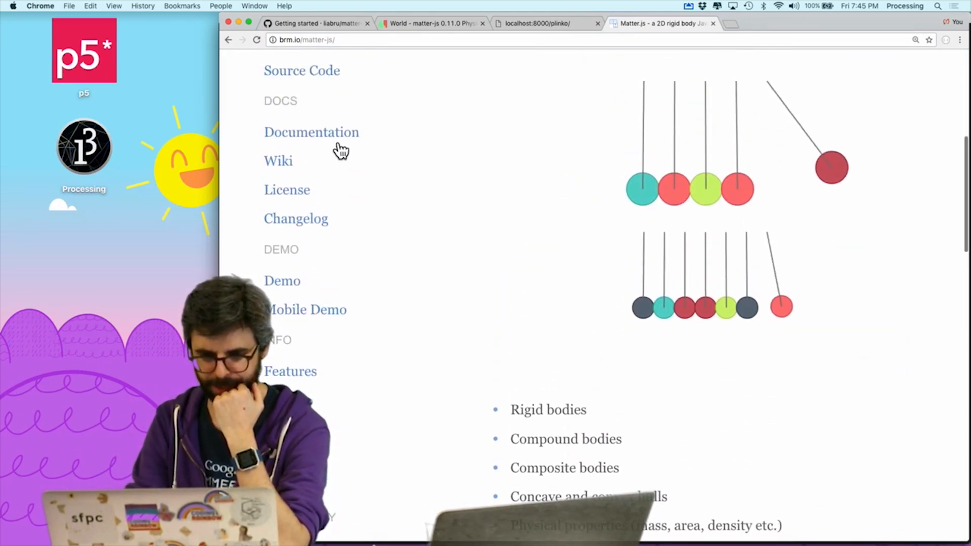
pyautogui.click(311, 132)
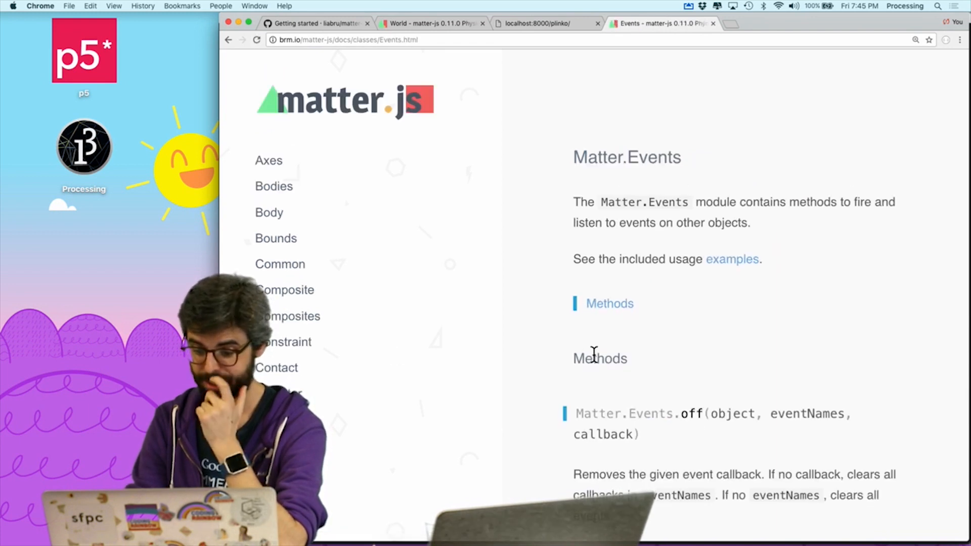
pyautogui.scroll(-3)
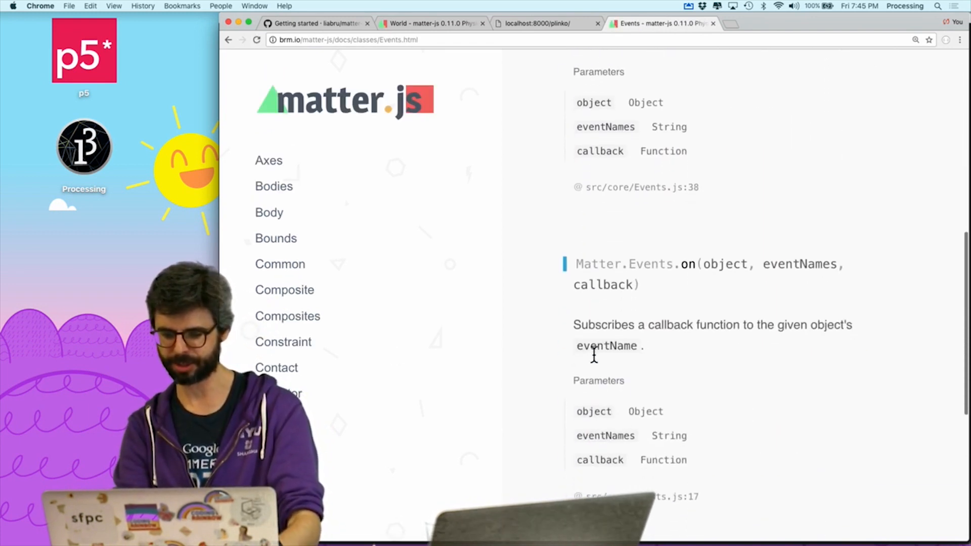
pyautogui.scroll(-3)
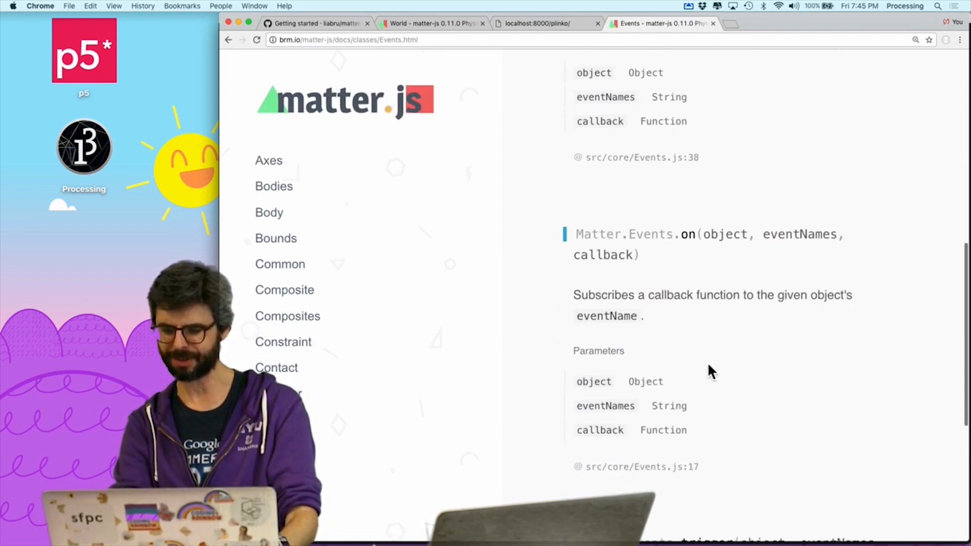
pyautogui.scroll(-3)
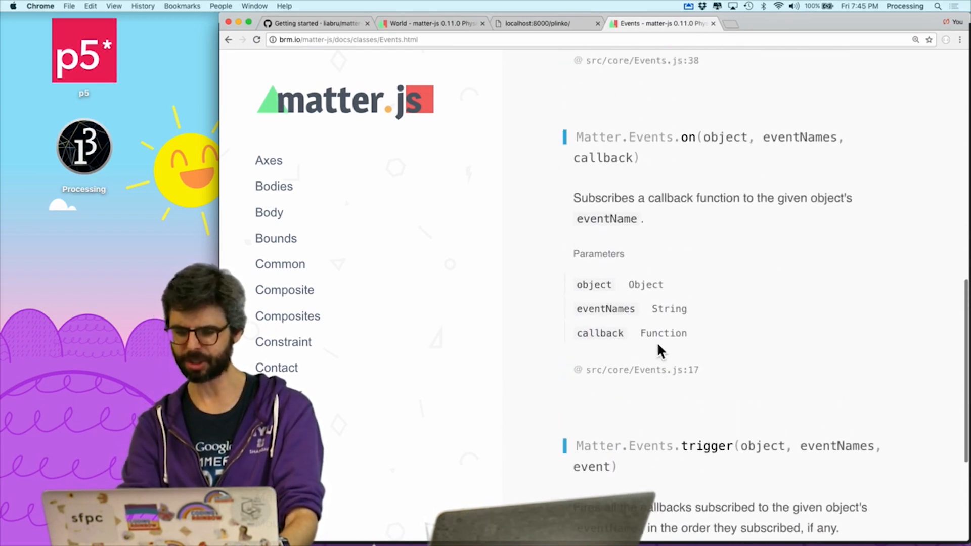
pyautogui.scroll(-3)
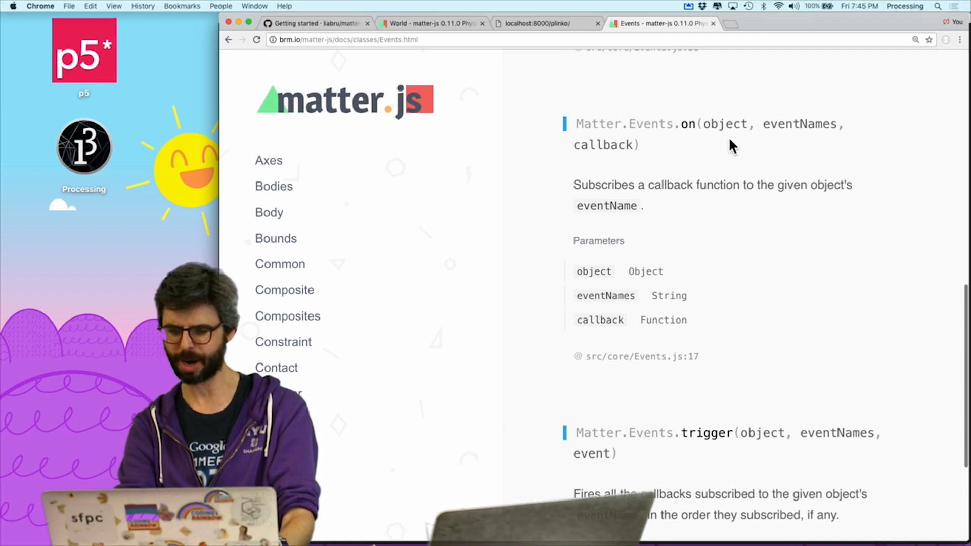
pyautogui.moveTo(699, 243)
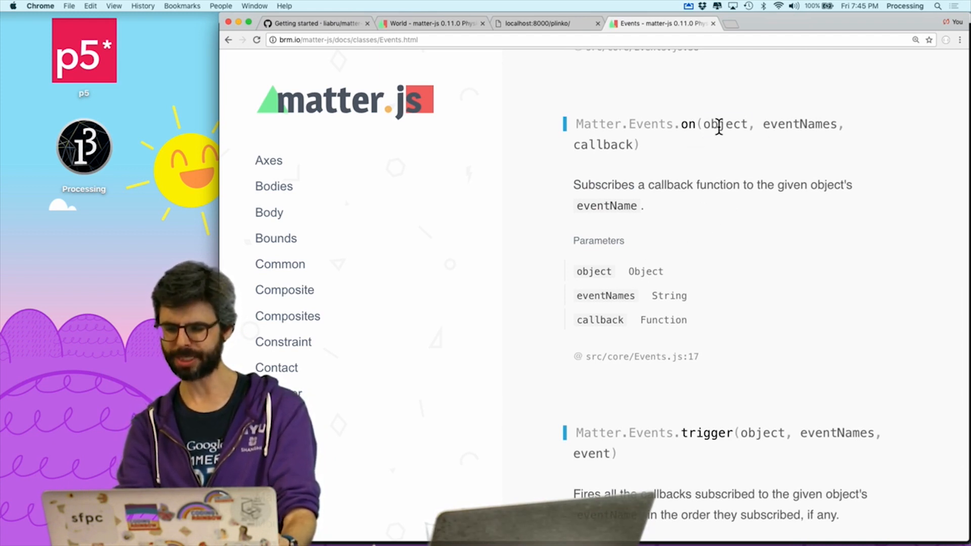
pyautogui.doubleClick(724, 123)
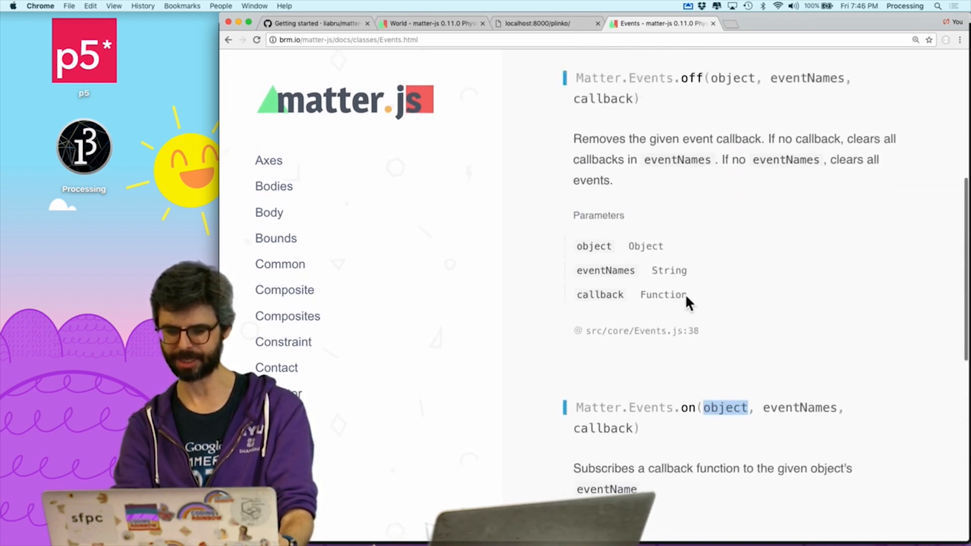
pyautogui.scroll(-3)
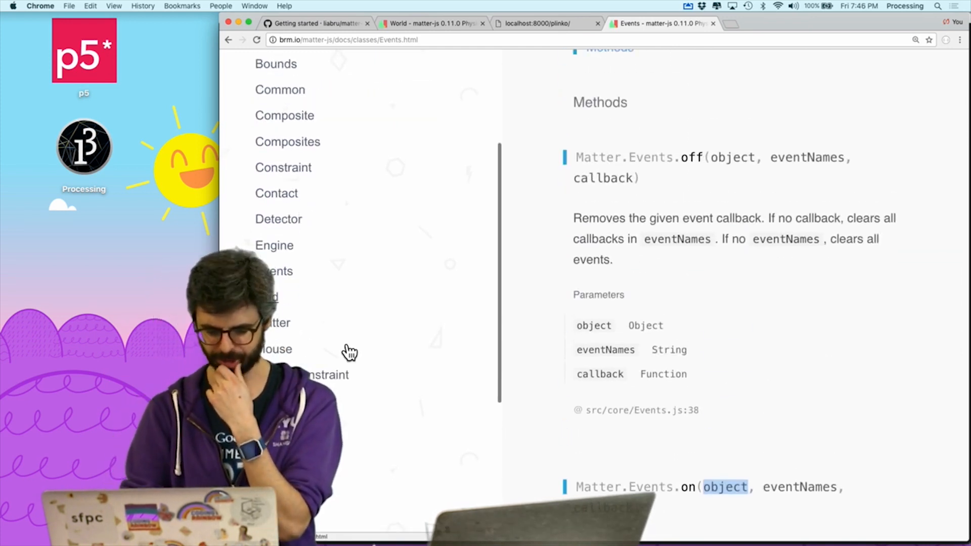
pyautogui.scroll(-3)
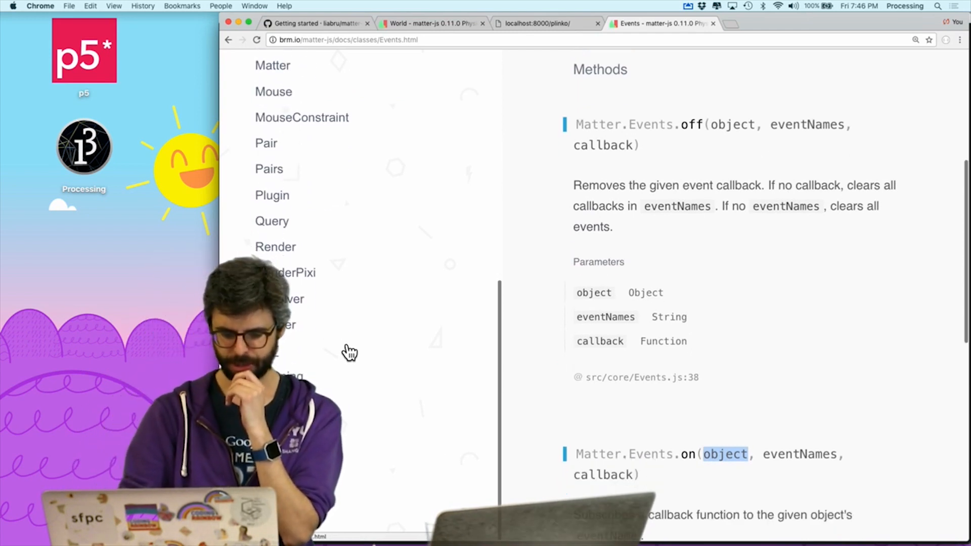
# Step: Search Google for 'matter.js examples' and open the Event System GitHub issue result
pyautogui.click(842, 24)
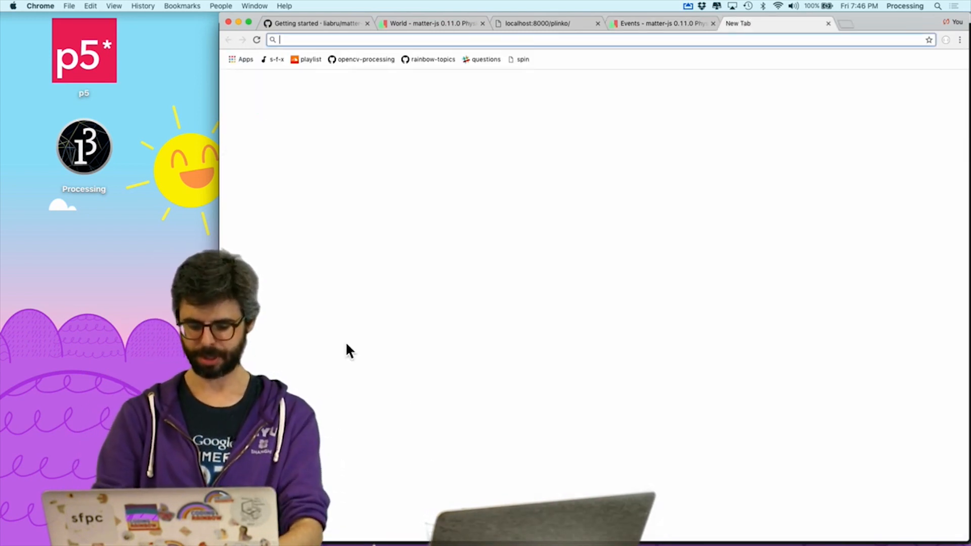
pyautogui.write('matter.js examples')
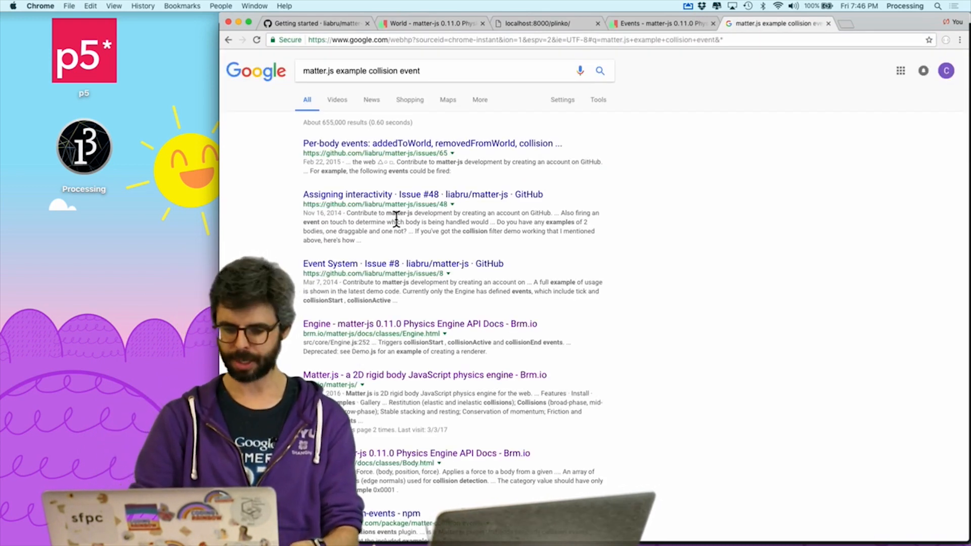
pyautogui.click(384, 263)
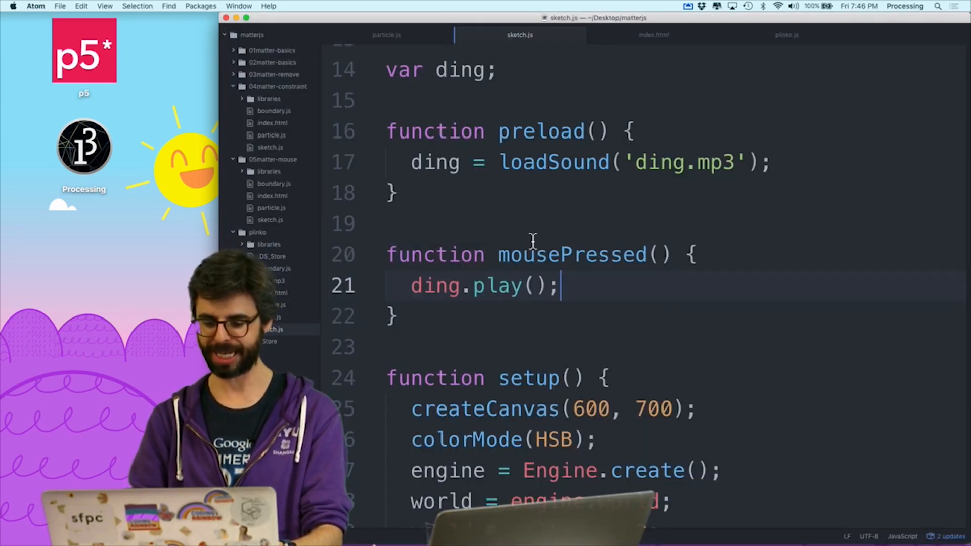
# Step: Paste the Events.on collisionStart snippet, alias Events = Matter.Events, and move the snippet into setup()
pyautogui.write("Matter.Events.on(myEngine, 'collisionStart', function(event) {")
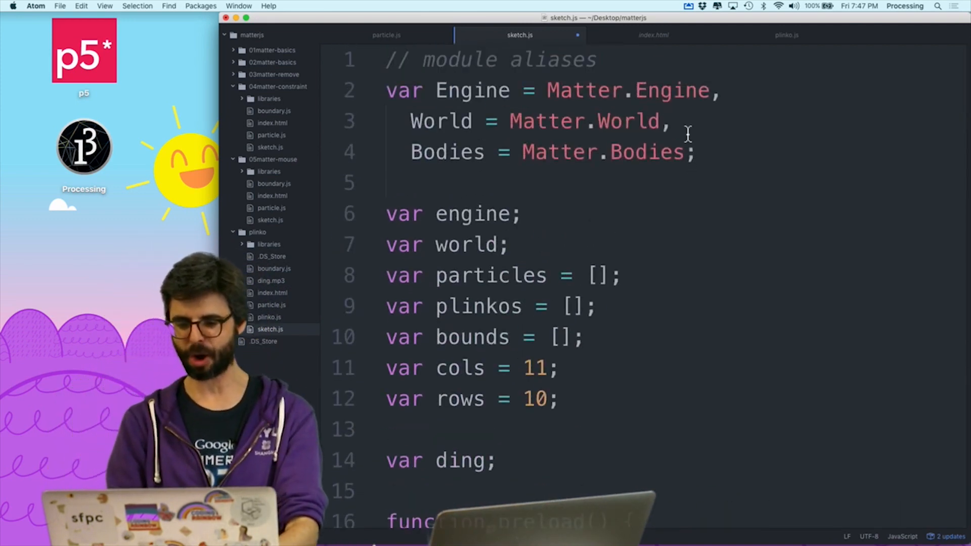
pyautogui.write('Events')
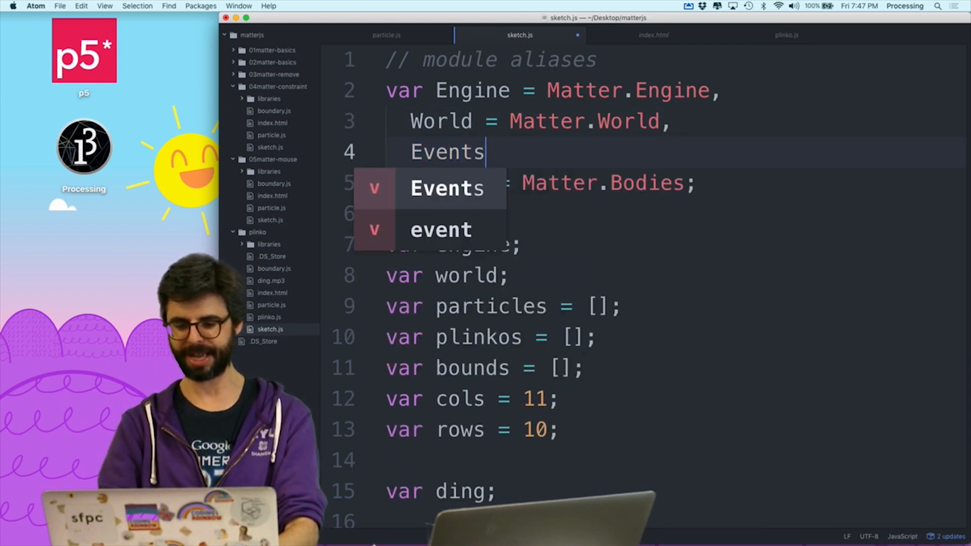
pyautogui.write('= Matter.Events')
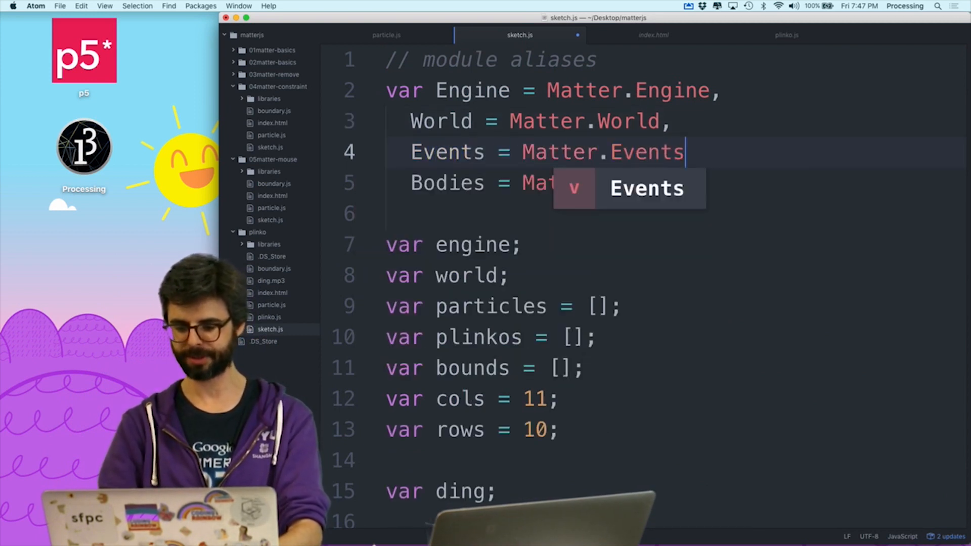
pyautogui.scroll(-3)
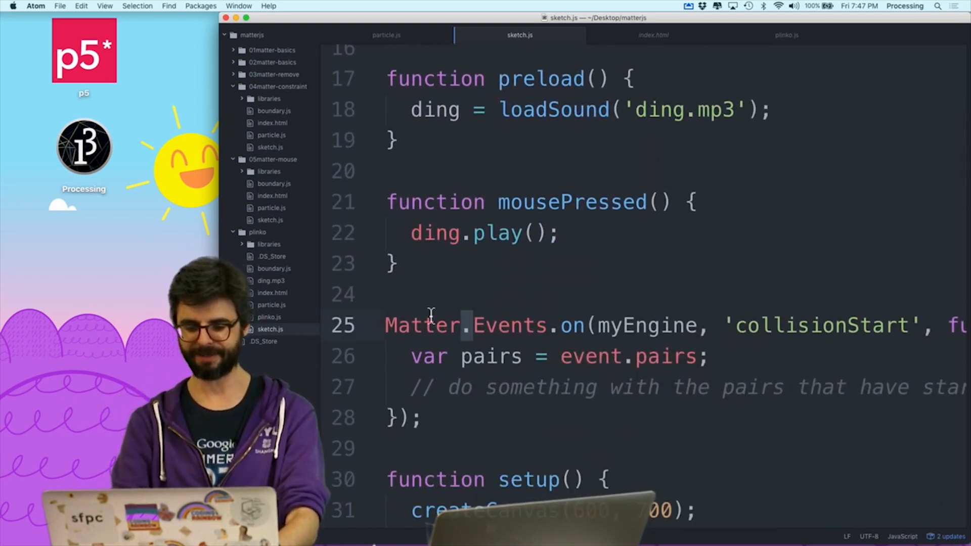
pyautogui.press('Backspace')
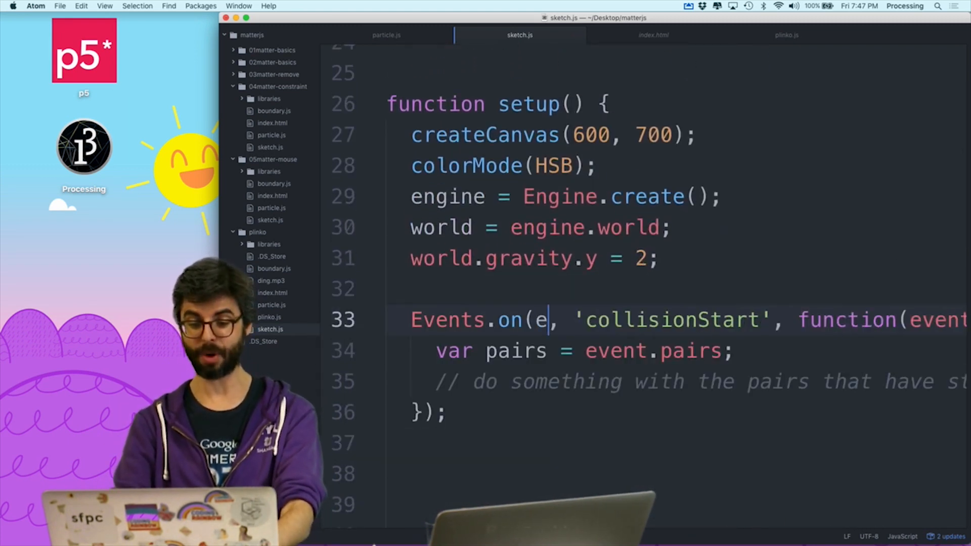
# Step: Register Events.on(engine, 'collisionStart', collision) with a collision(event) function that console.logs the event
pyautogui.write('ngine')
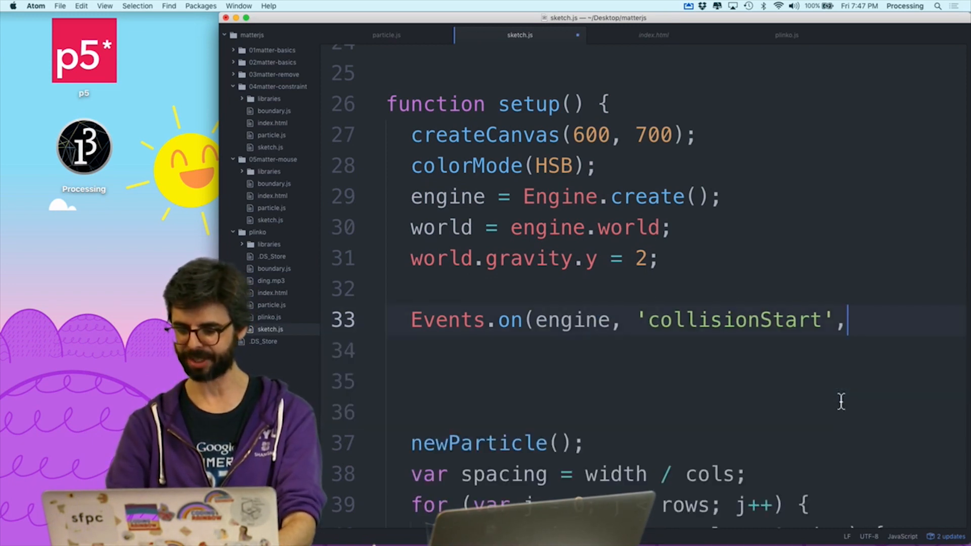
pyautogui.write('collision')
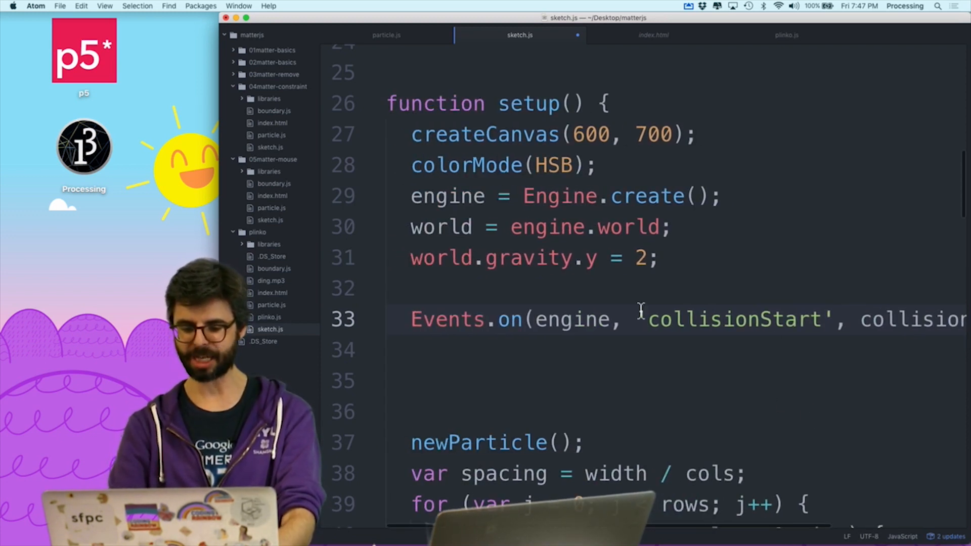
pyautogui.write('function collision(pa')
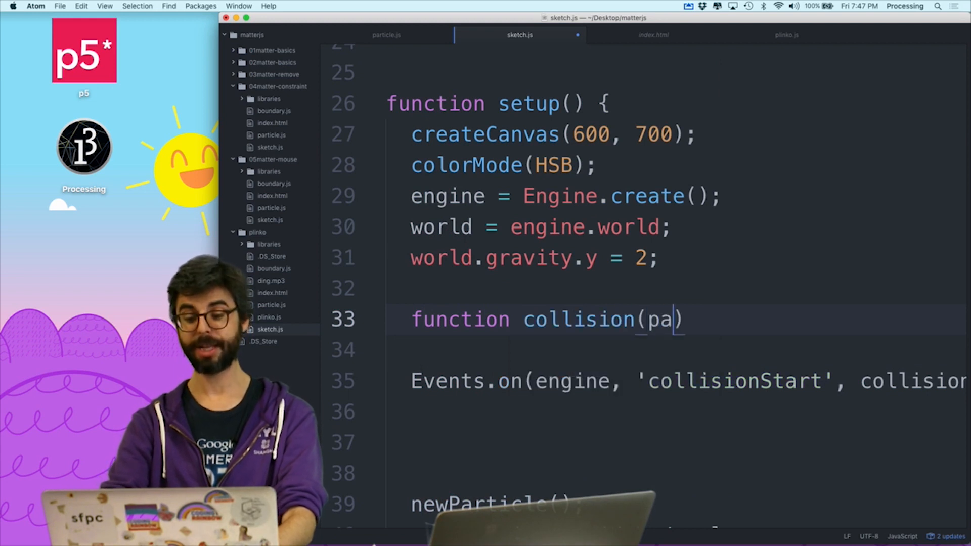
pyautogui.write('event) {')
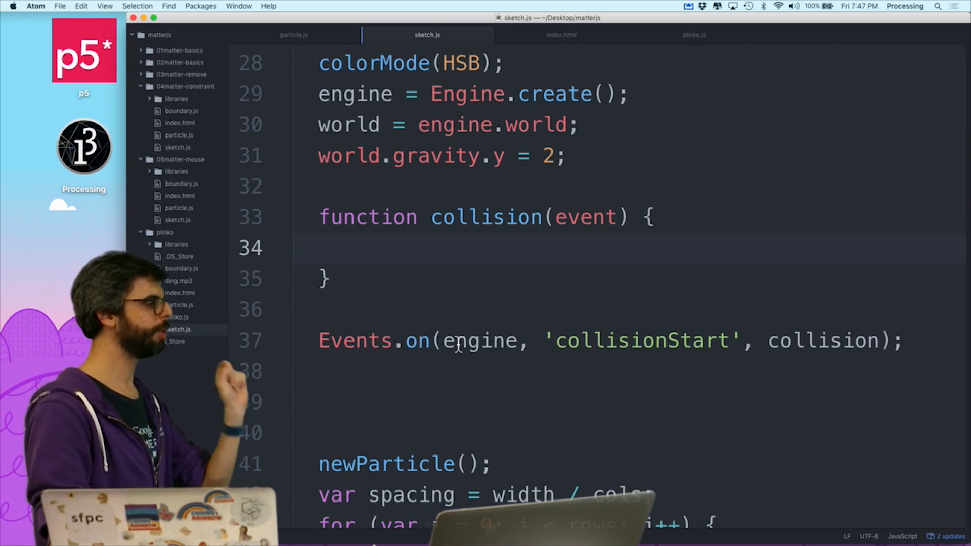
pyautogui.click(526, 340)
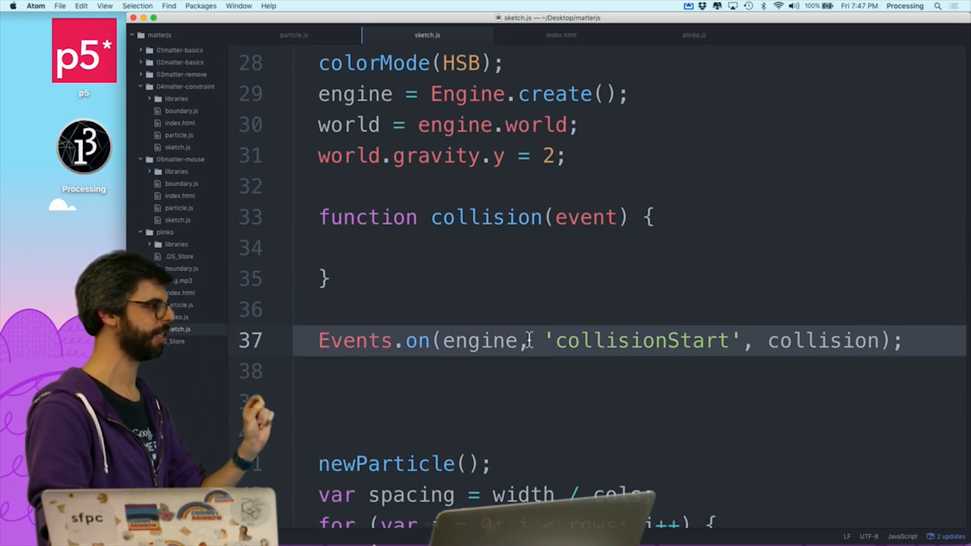
pyautogui.doubleClick(480, 340)
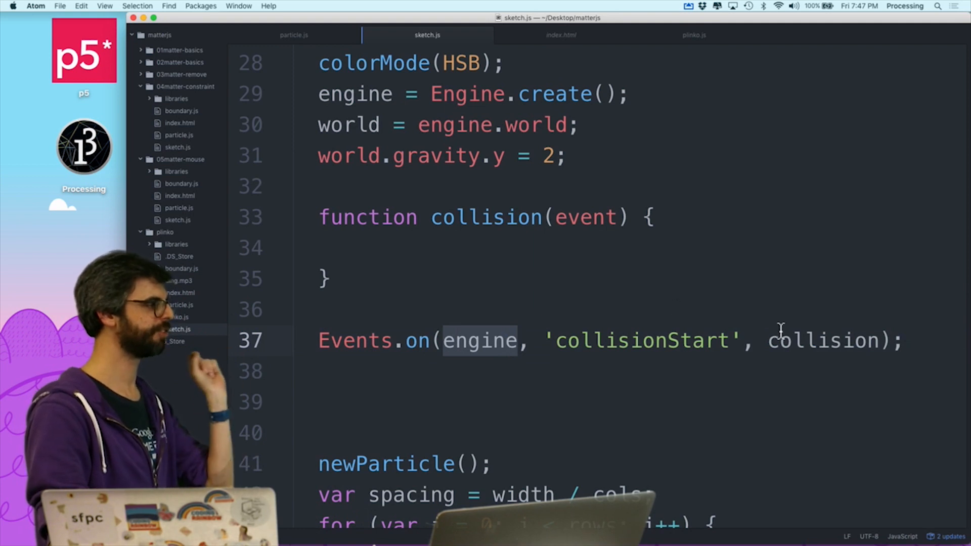
pyautogui.click(432, 248)
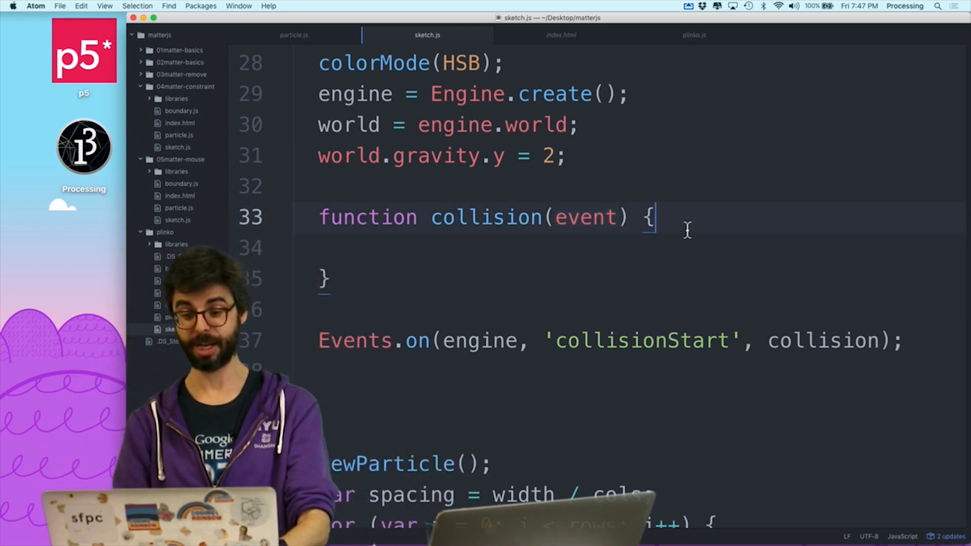
pyautogui.write('console.log')
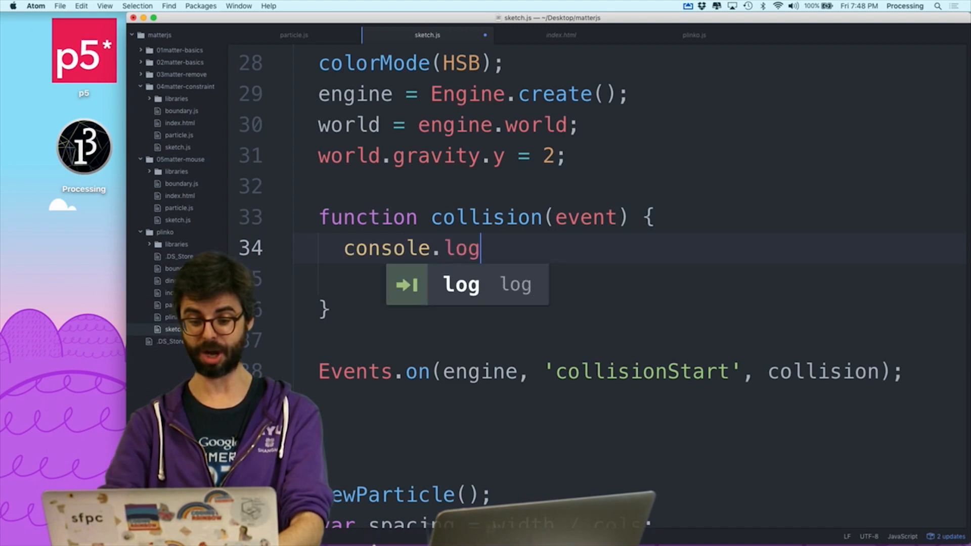
pyautogui.write('(event);')
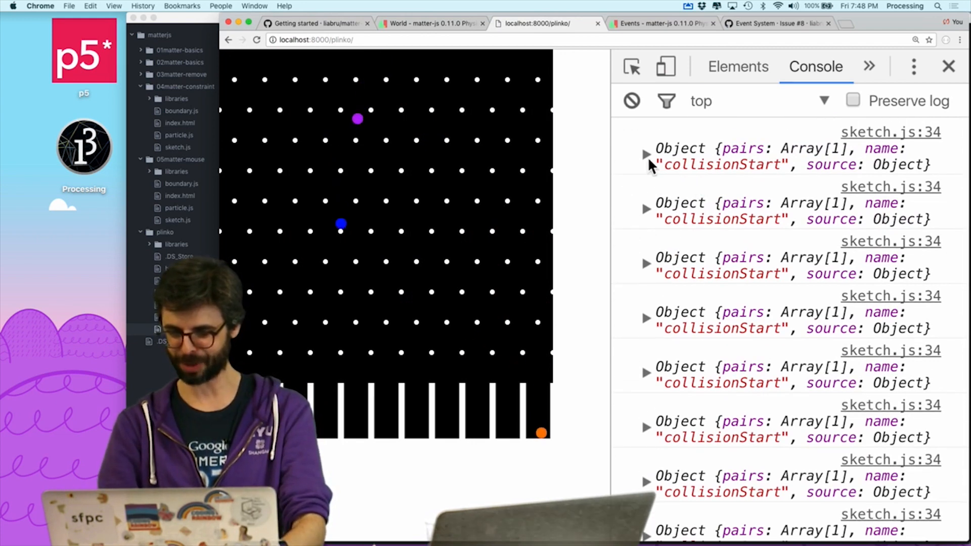
# Step: Expand a logged collisionStart event's pairs[0] in the console to reveal bodyA and bodyB
pyautogui.click(647, 155)
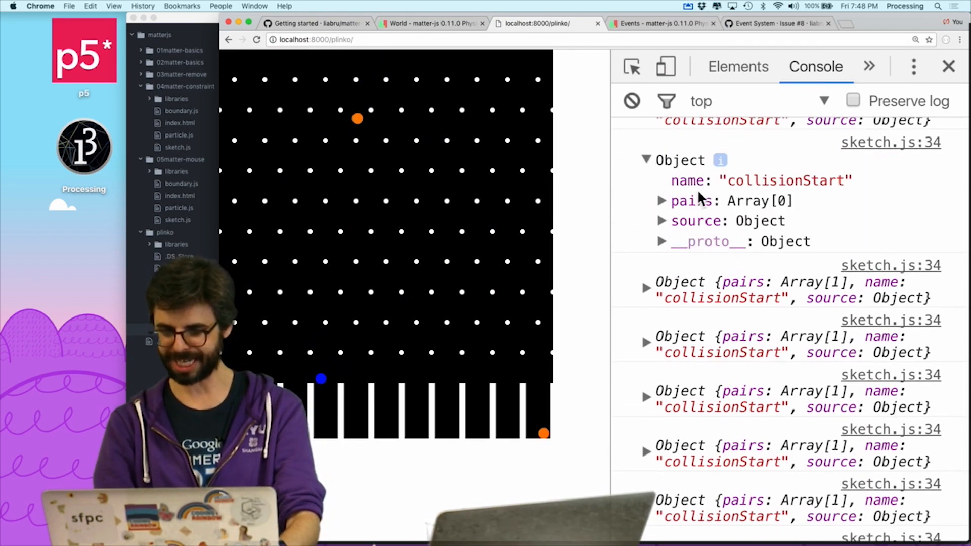
pyautogui.click(660, 200)
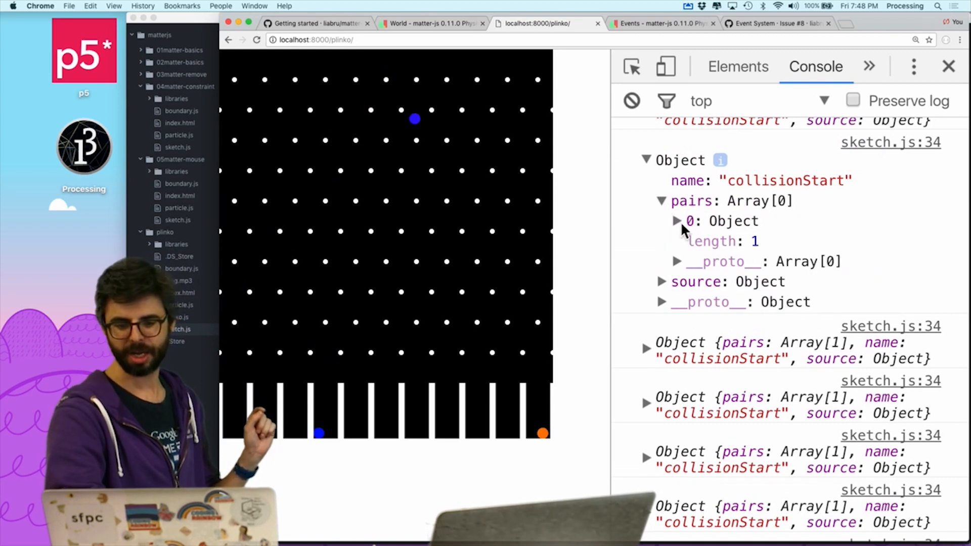
pyautogui.click(677, 222)
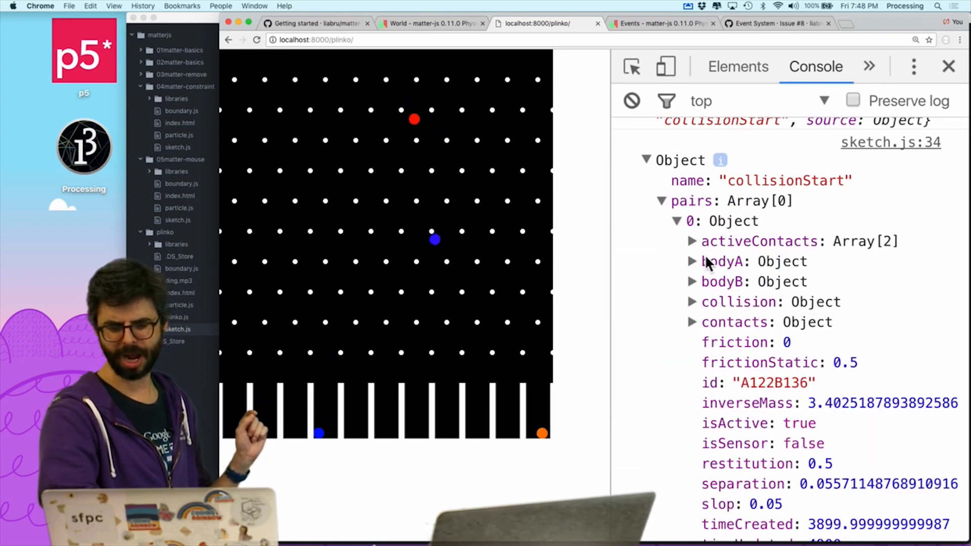
pyautogui.click(692, 261)
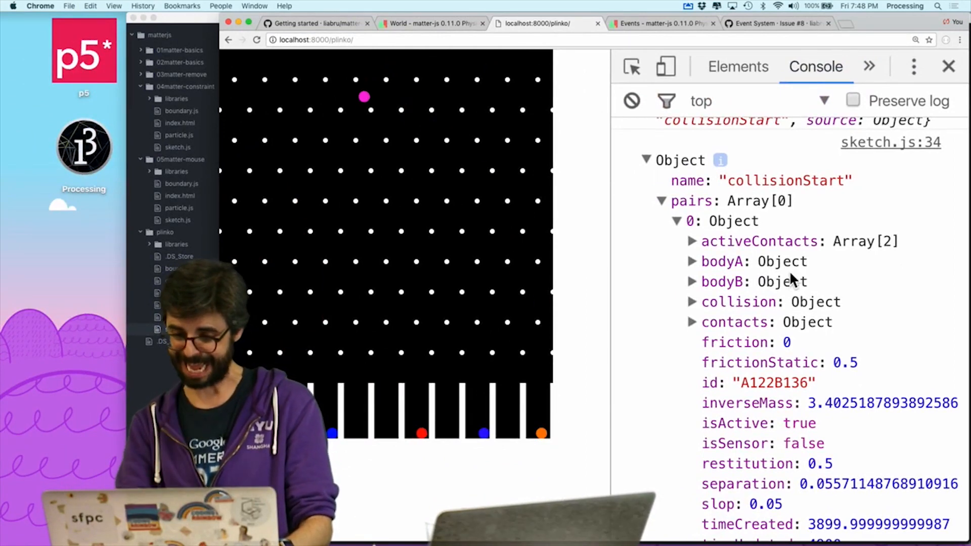
pyautogui.click(693, 301)
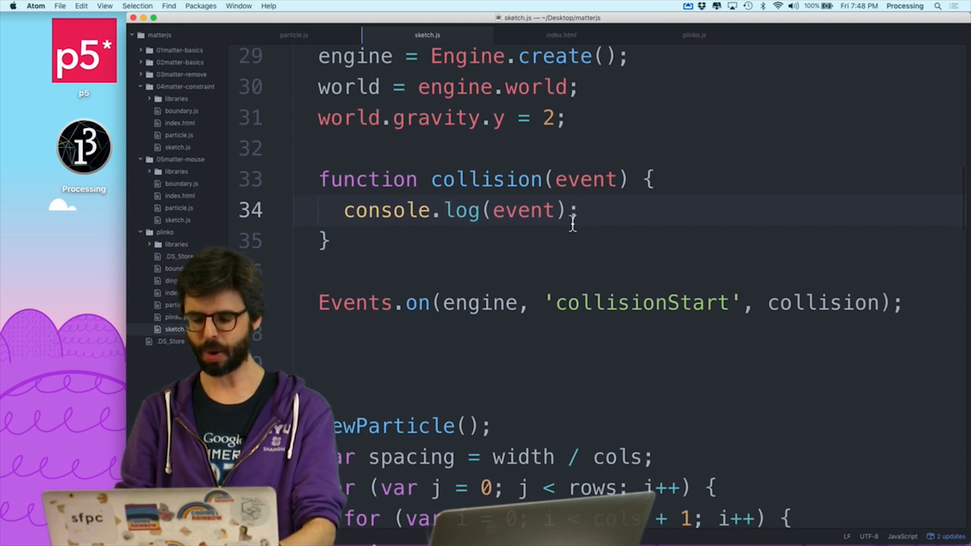
# Step: Store event.pairs in a pairs variable and write a for loop over pairs.length
pyautogui.write('var pairs =')
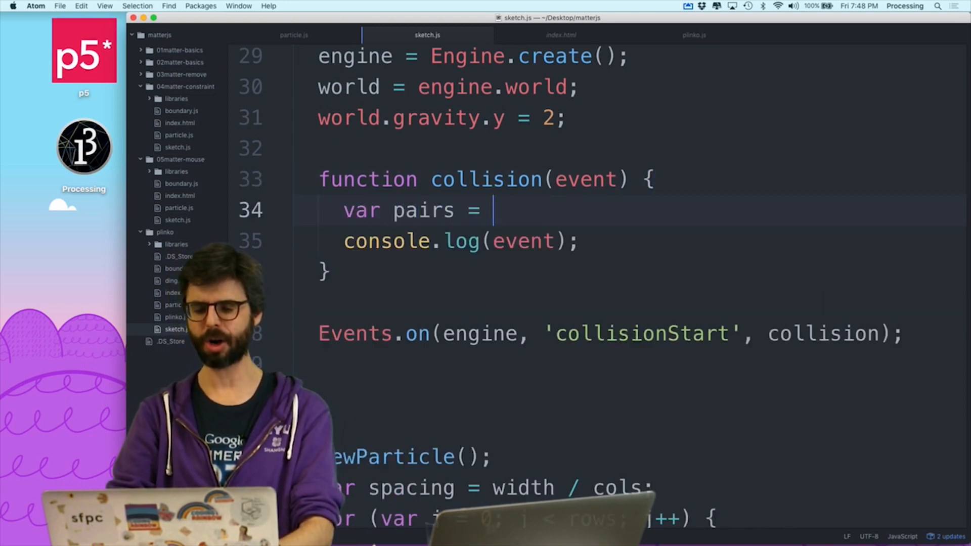
pyautogui.write('event.pairs')
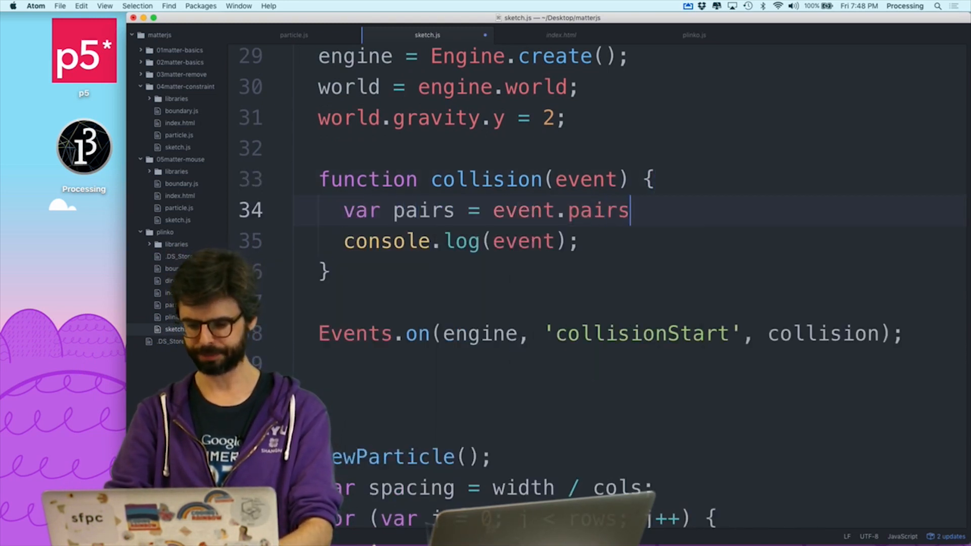
pyautogui.write(';')
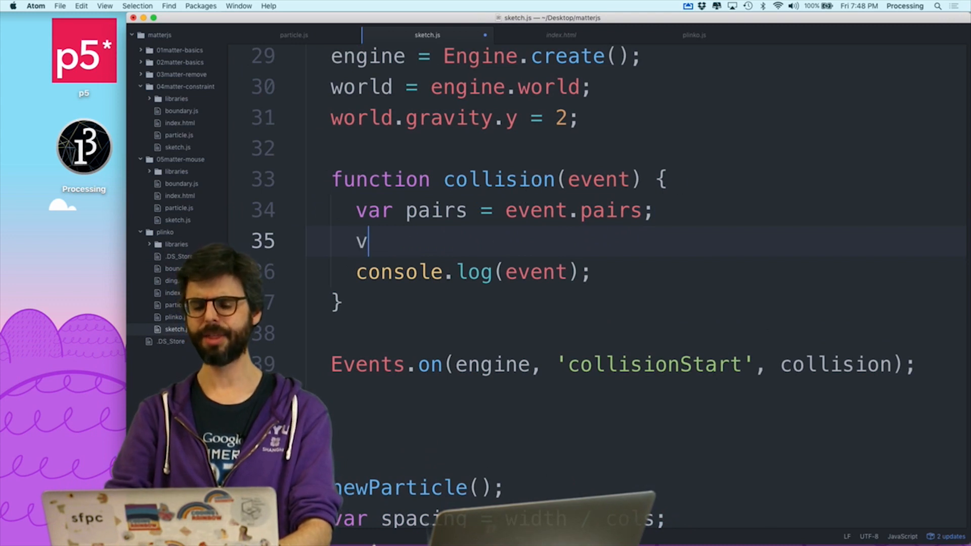
pyautogui.write('ar co')
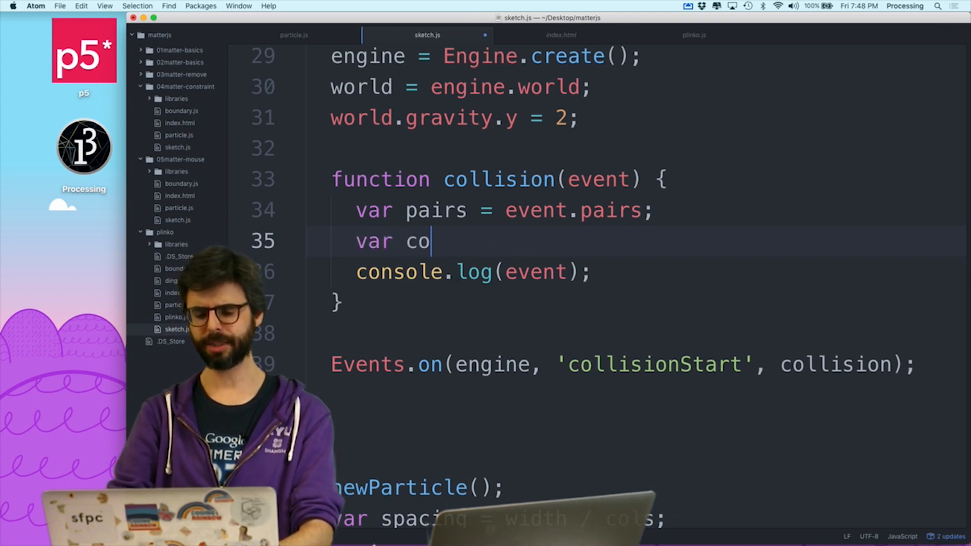
pyautogui.write('lli')
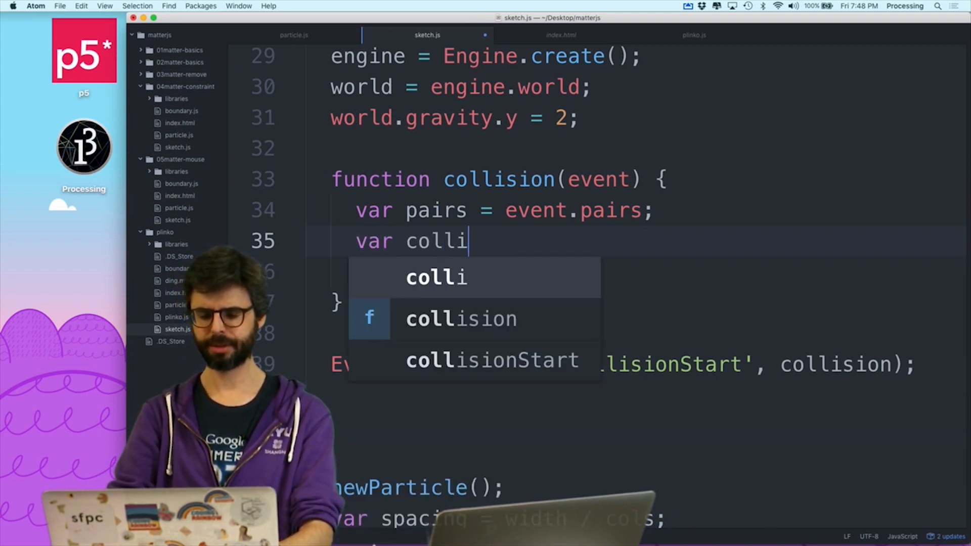
pyautogui.write('de = pa')
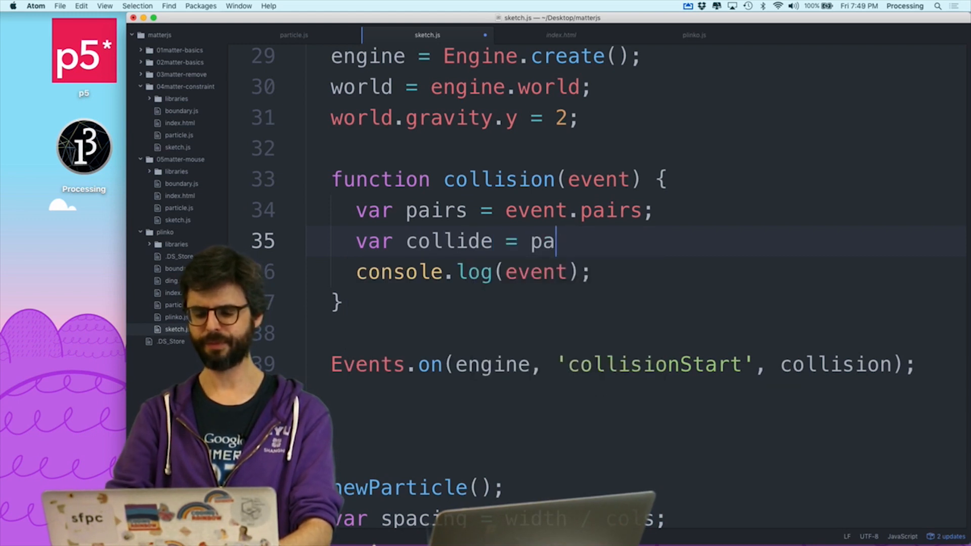
pyautogui.write('irs[]')
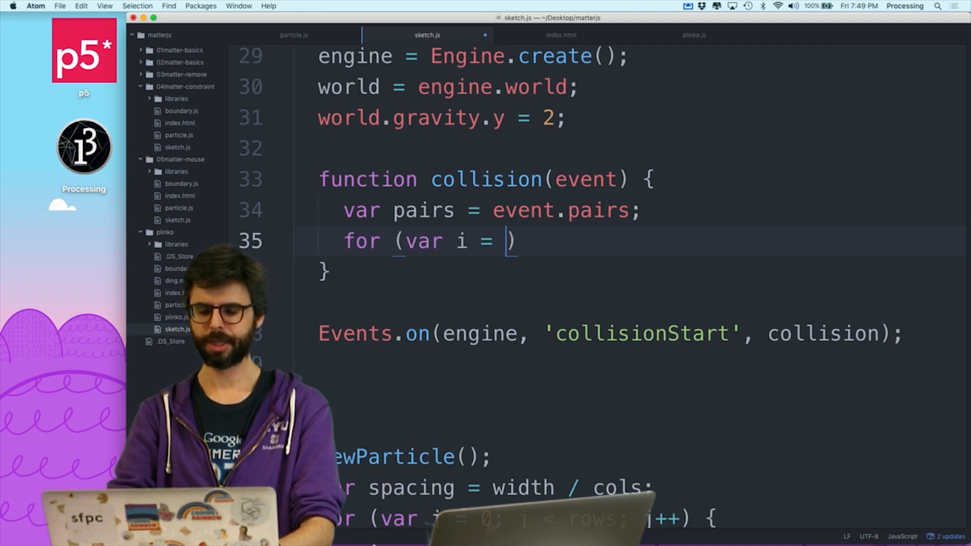
pyautogui.write('0; i < par')
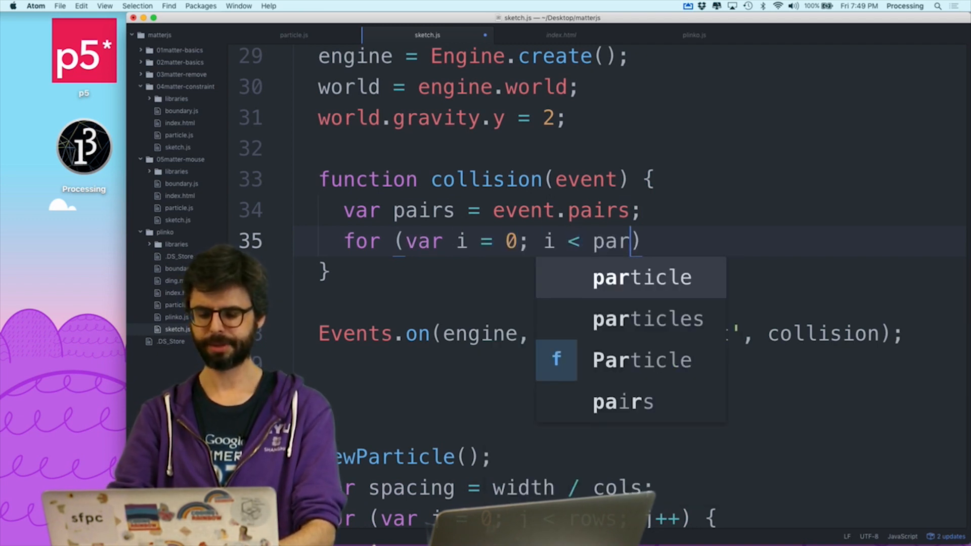
pyautogui.write('pairs.length; i++)')
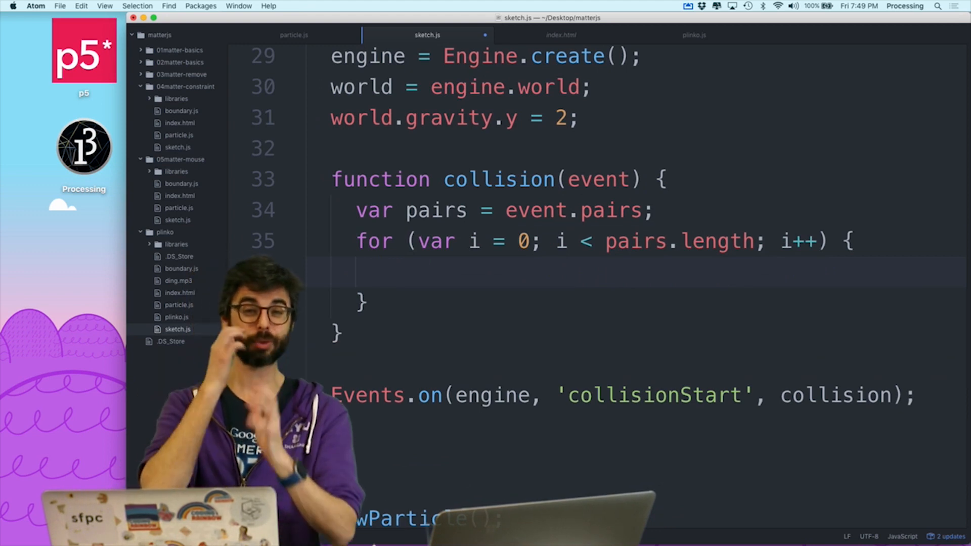
# Step: Inside the loop assign bodyA and bodyB from pairs[i], log them, and save sketch.js
pyautogui.write('var bodyA = pairs[i')
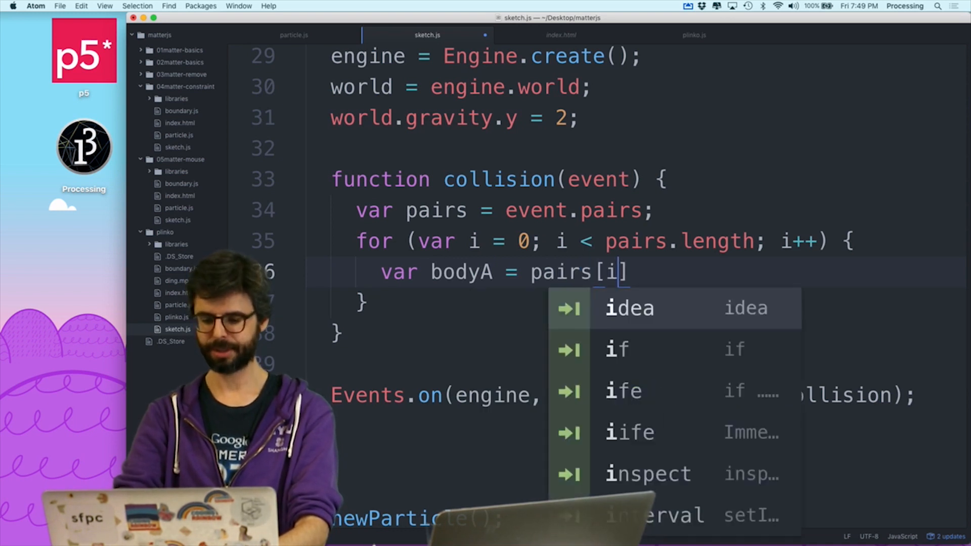
pyautogui.write('.bodyA;')
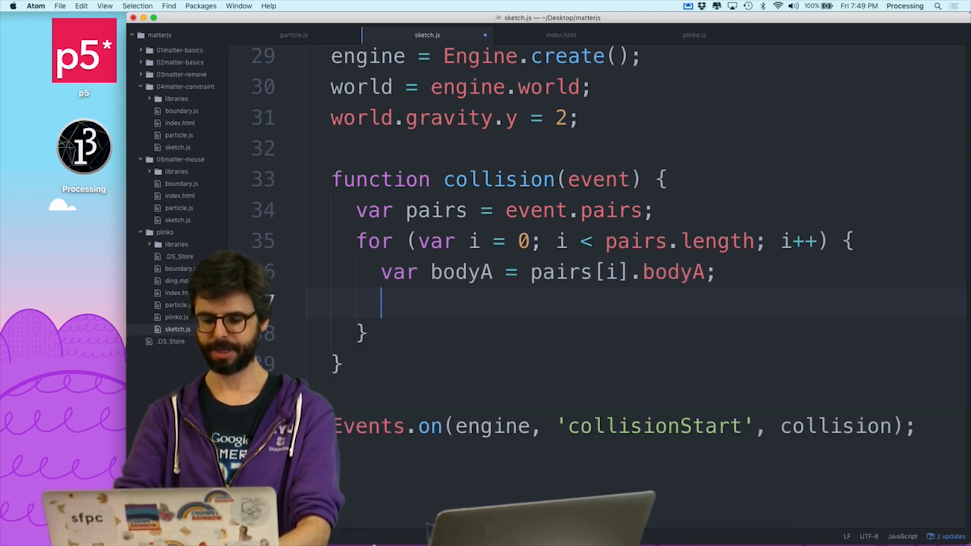
pyautogui.write('var bodyB = p')
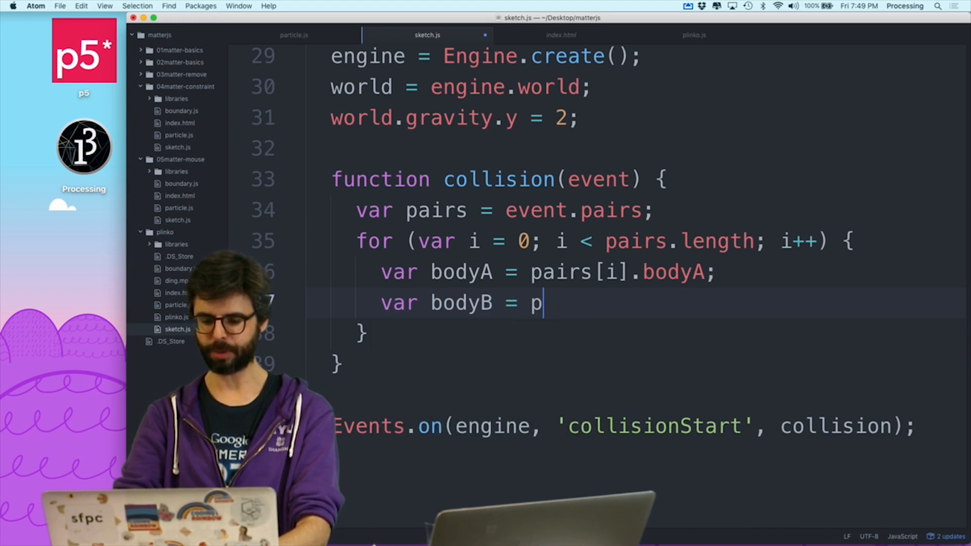
pyautogui.write('airs[i].bodyB;')
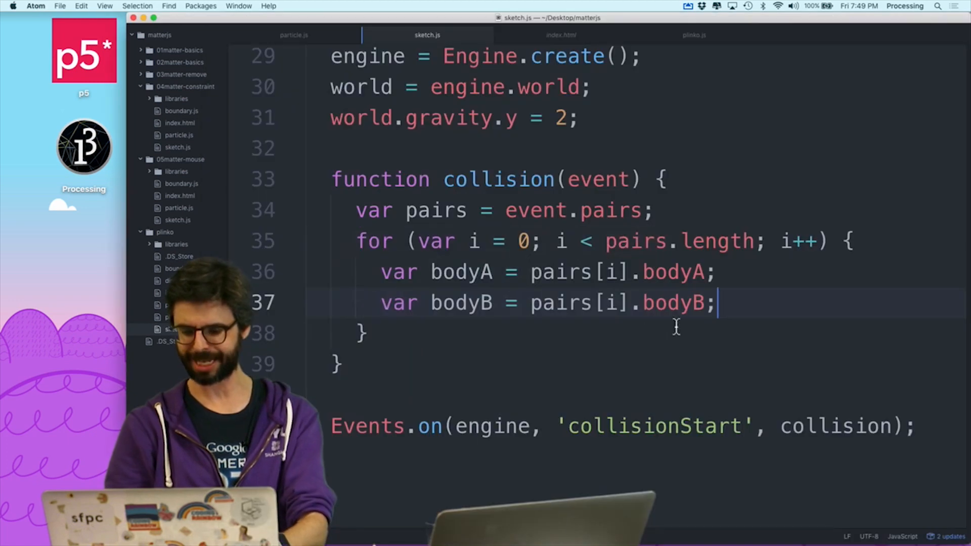
pyautogui.write('console.log')
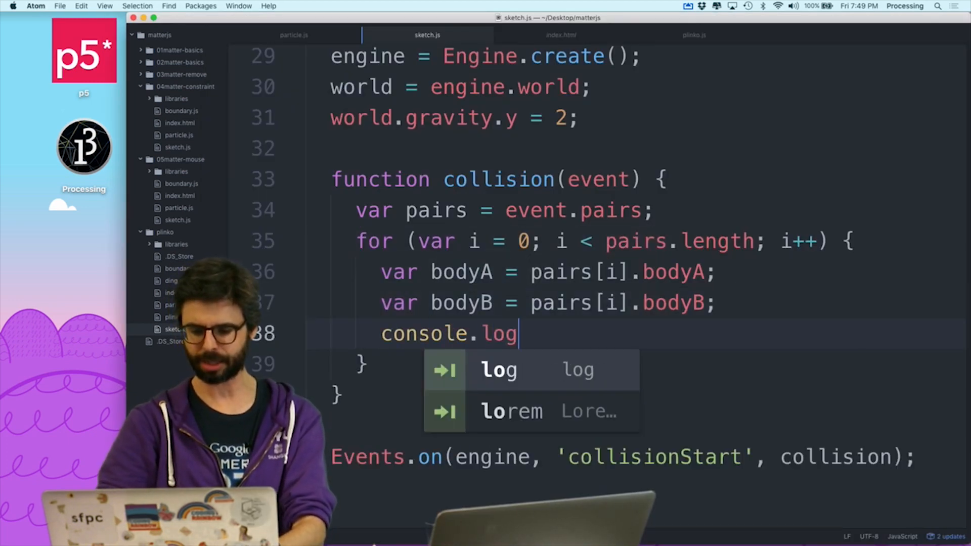
pyautogui.write('(body)')
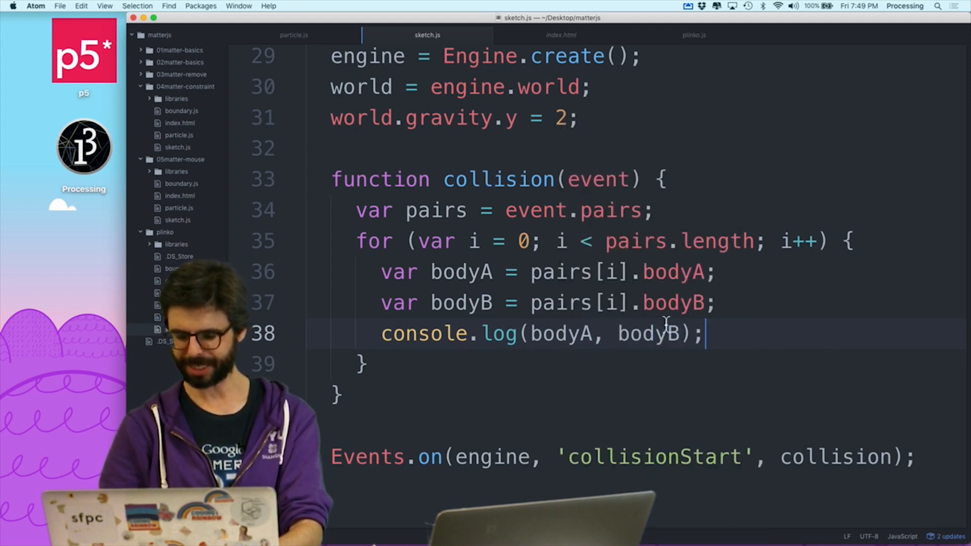
pyautogui.press('Backspace')
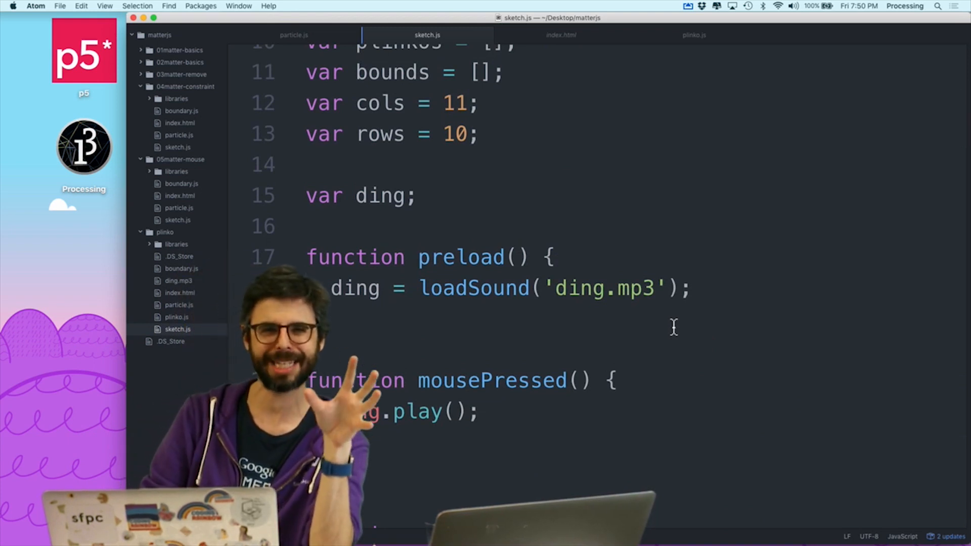
# Step: Label each particle body with this.body.label = "particle" in particle.js, then move to plinko.js
pyautogui.click(294, 34)
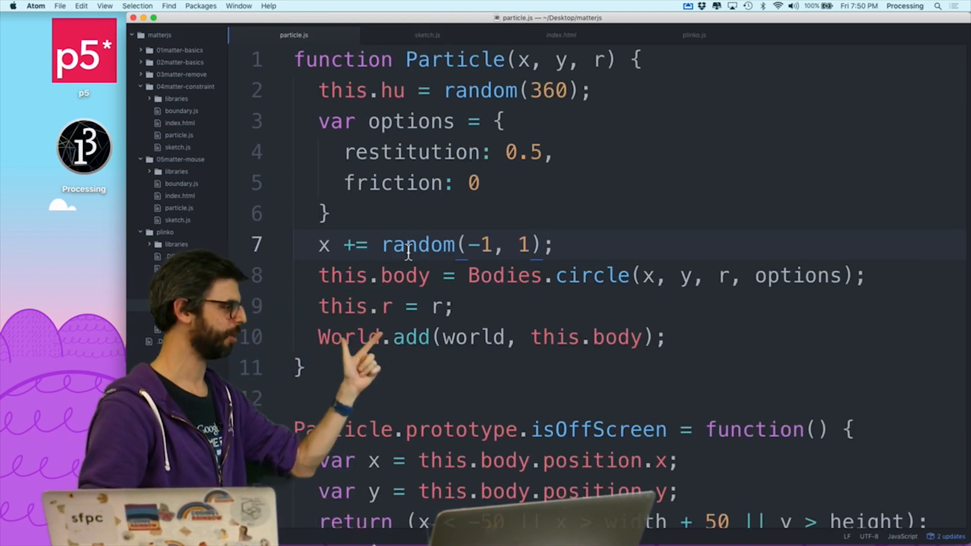
pyautogui.click(663, 276)
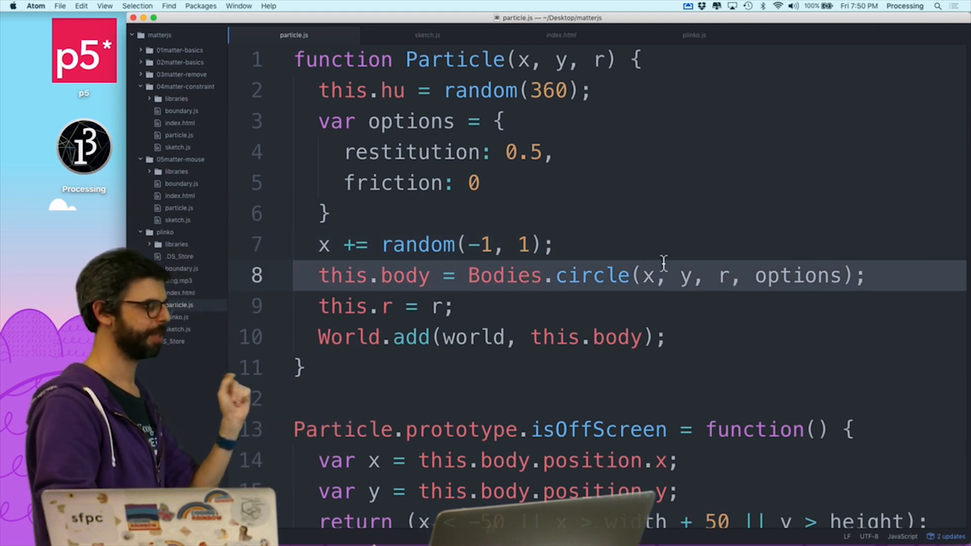
pyautogui.write('this')
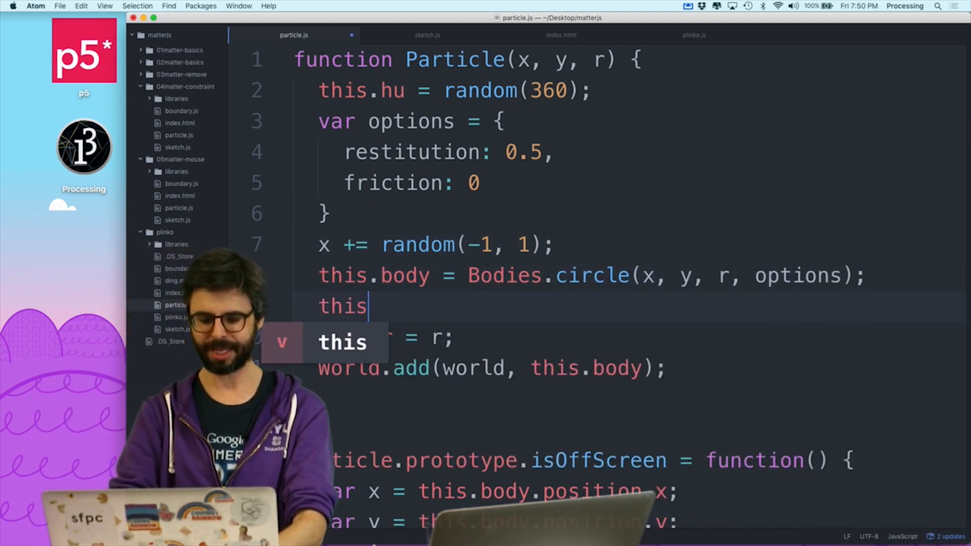
pyautogui.write('.body')
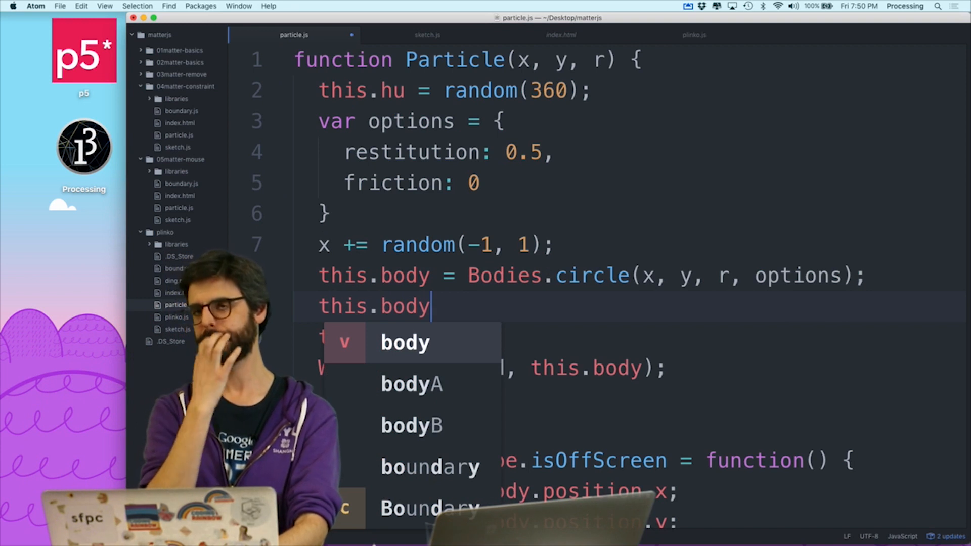
pyautogui.write('.')
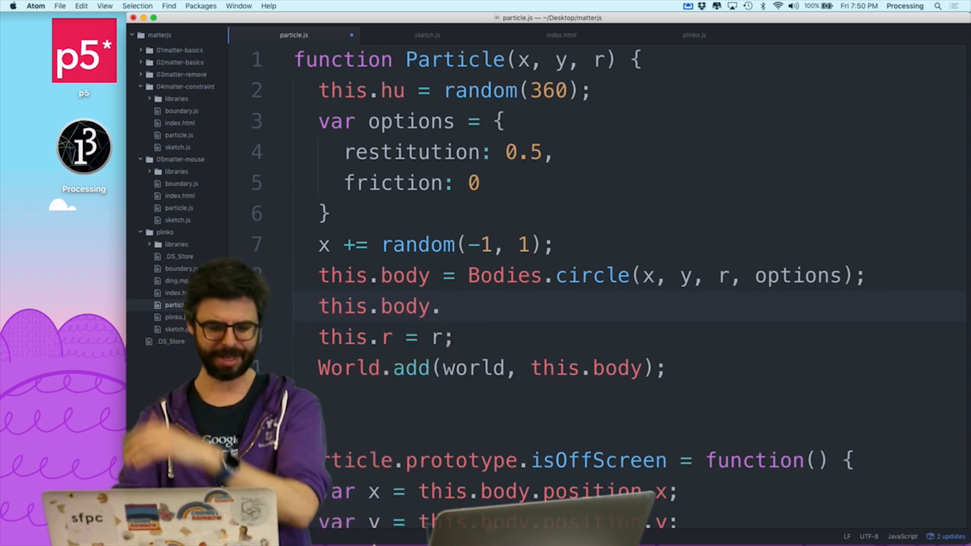
pyautogui.write('particle')
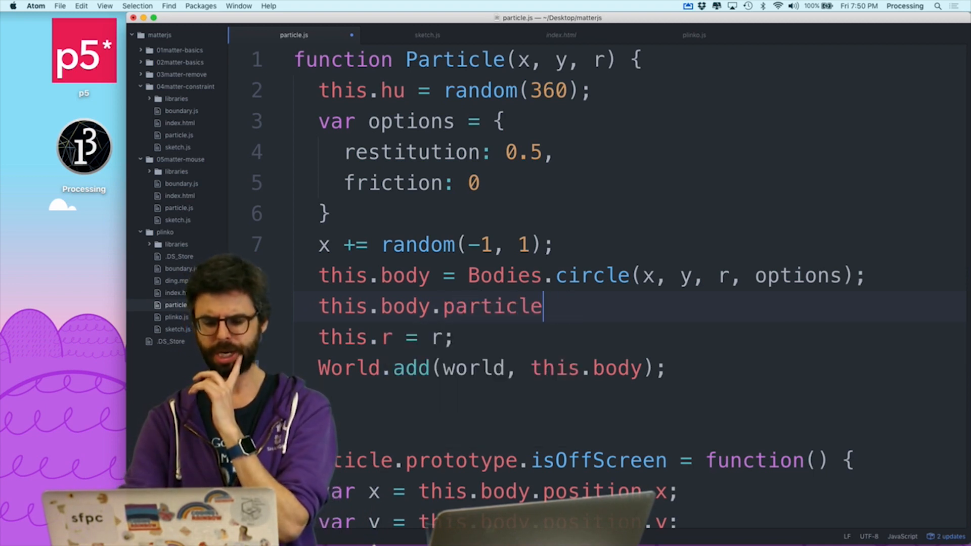
pyautogui.write('type = "')
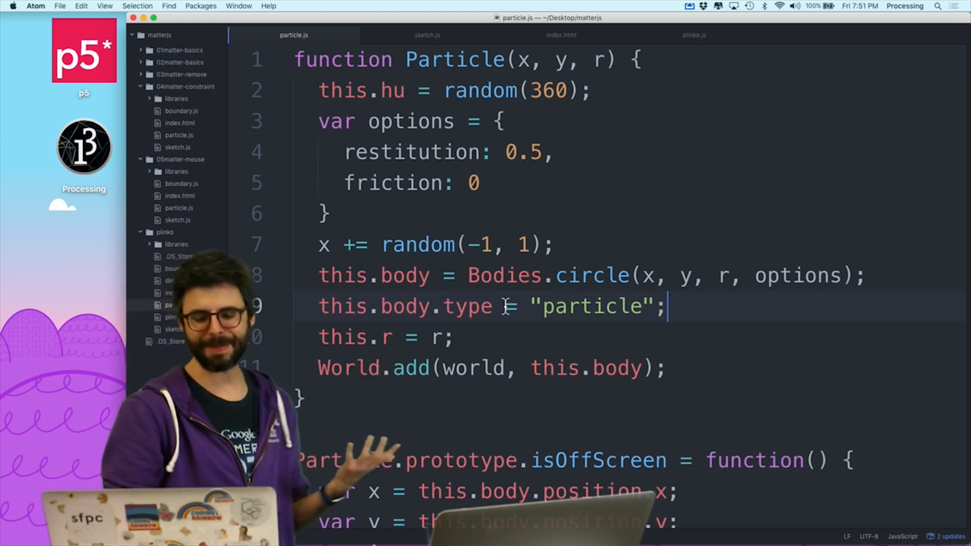
pyautogui.write('label')
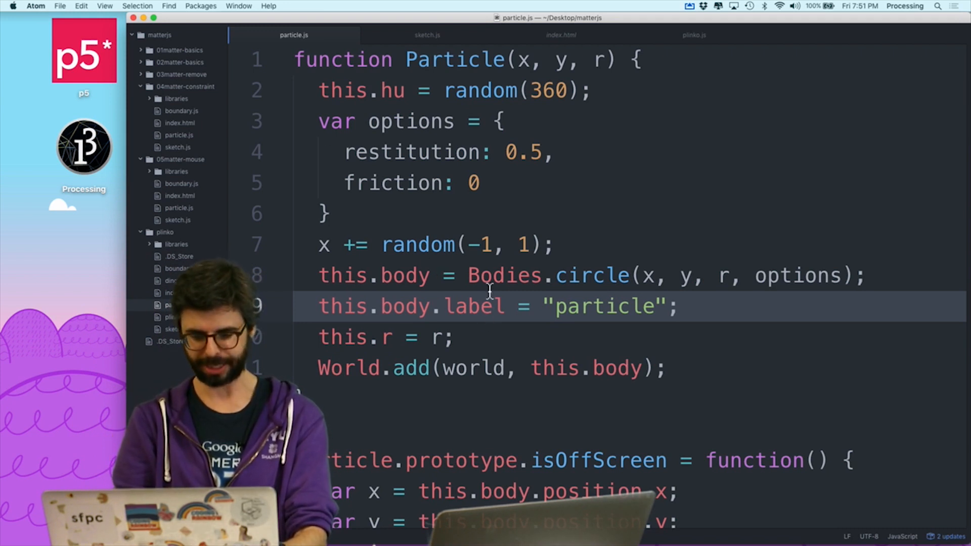
pyautogui.click(693, 34)
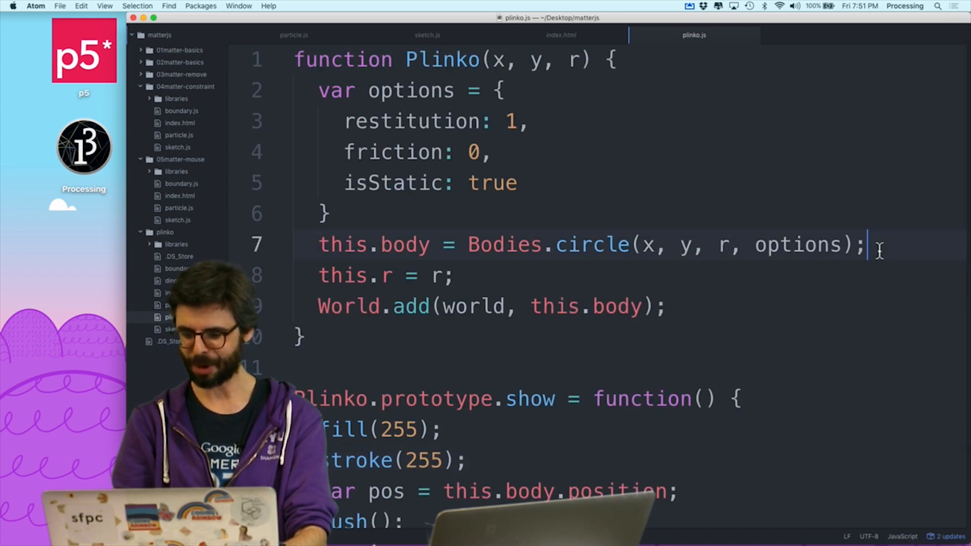
# Step: Set this.body.label = "plinko" in plinko.js and return to sketch.js
pyautogui.write('this.body.label = "pl";')
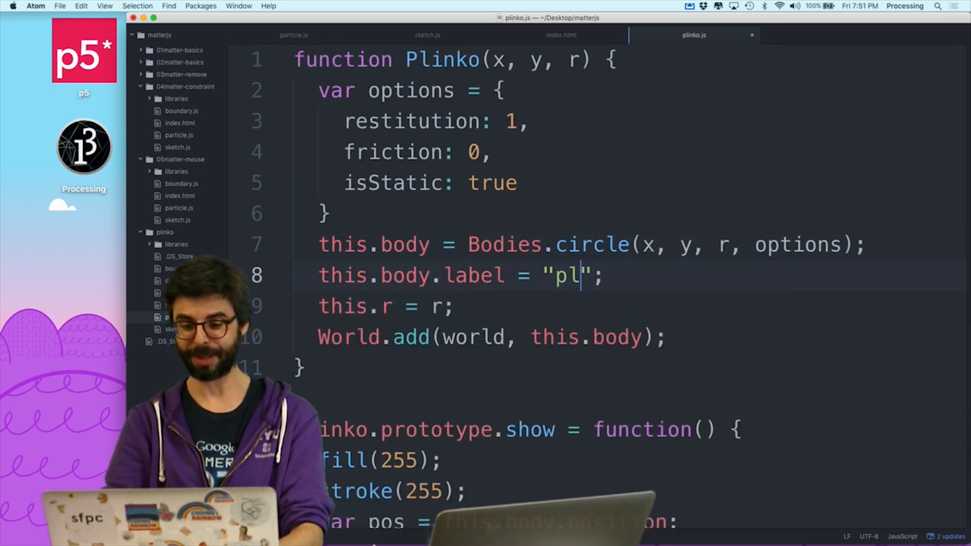
pyautogui.write('inko')
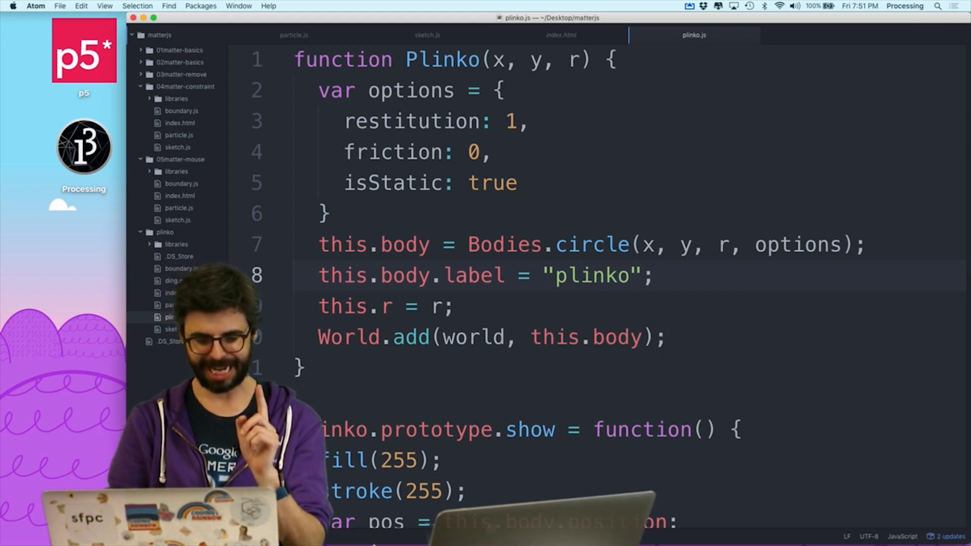
pyautogui.click(427, 35)
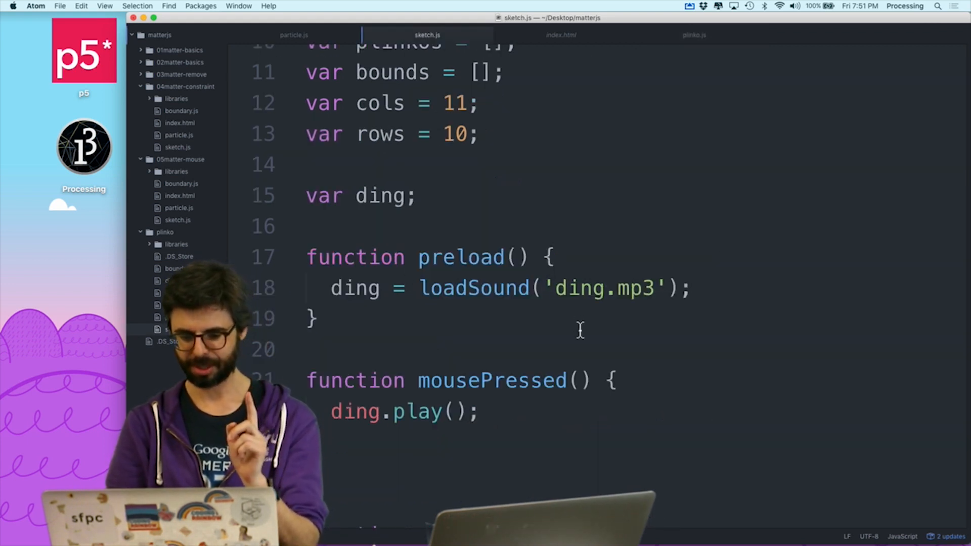
# Step: Log bodyA.label and bodyB.label in the collision loop, then comment that line out
pyautogui.scroll(-3)
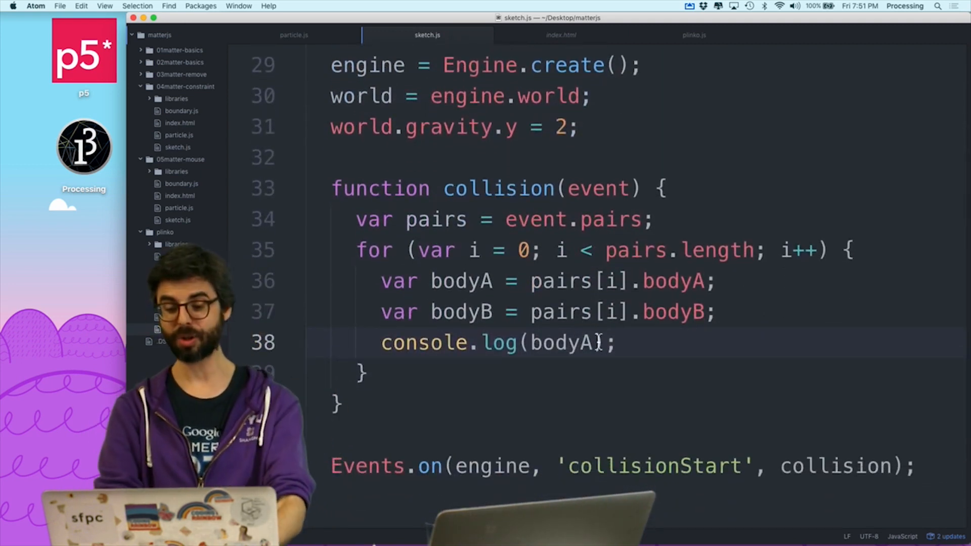
pyautogui.write('.')
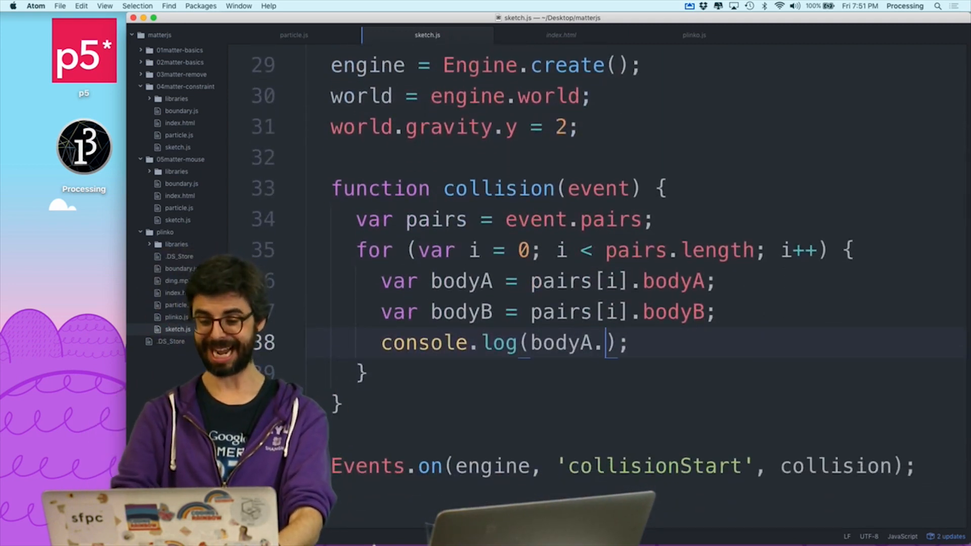
pyautogui.press('cmd+tab')
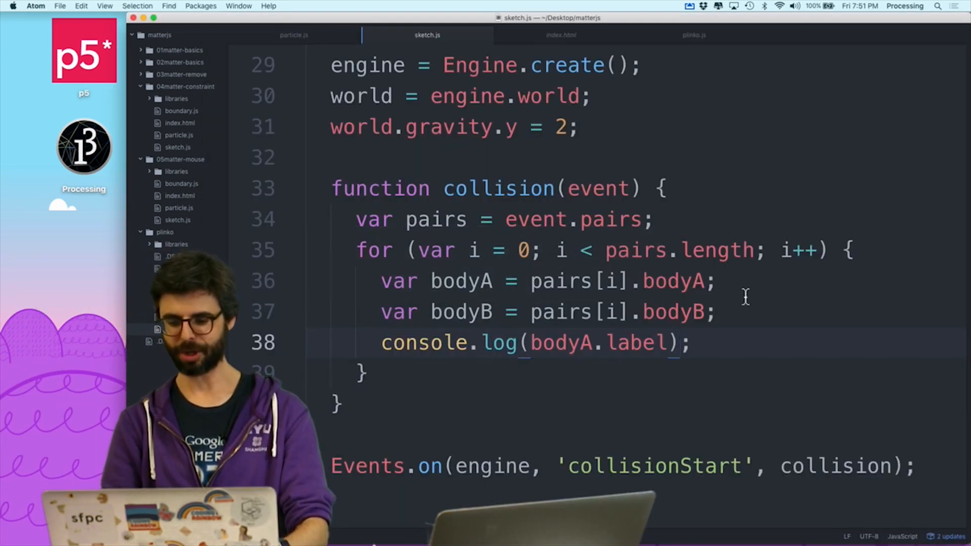
pyautogui.write(', bodyB.label')
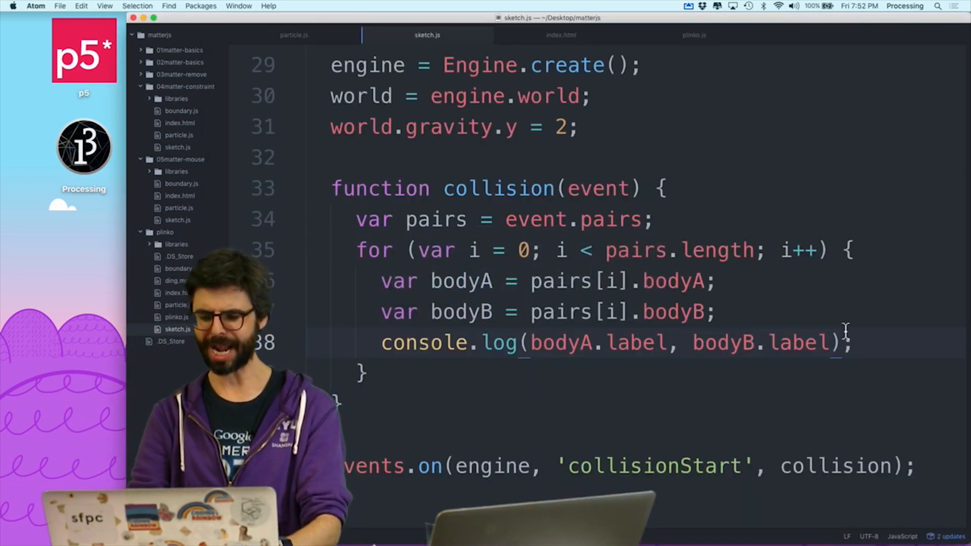
pyautogui.write('//')
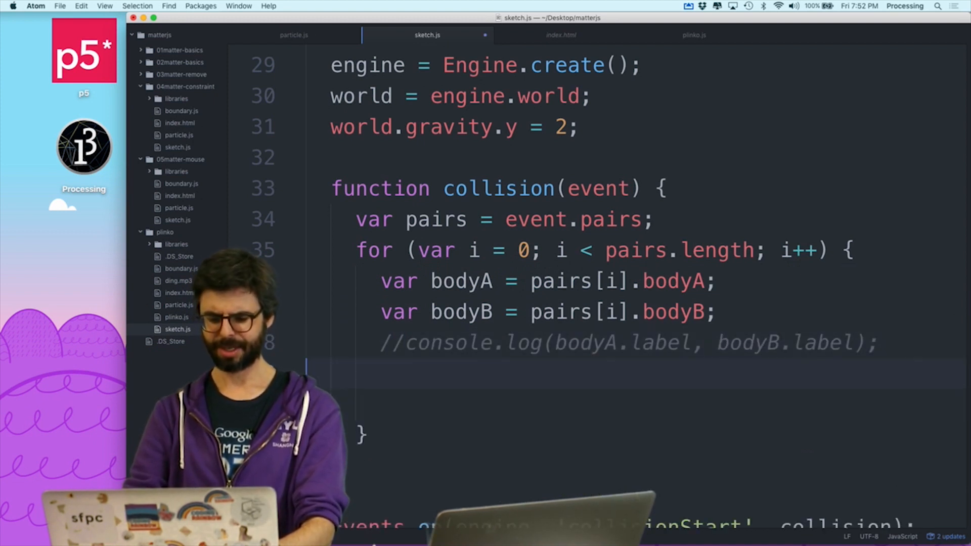
# Step: Begin an if check testing whether bodyA equals 'particle'
pyautogui.write('if (bod')
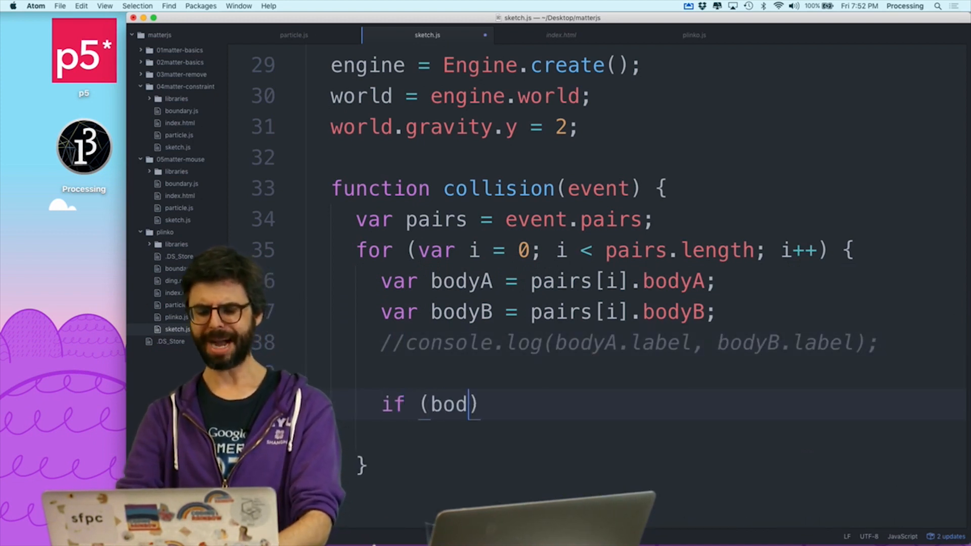
pyautogui.write('yA')
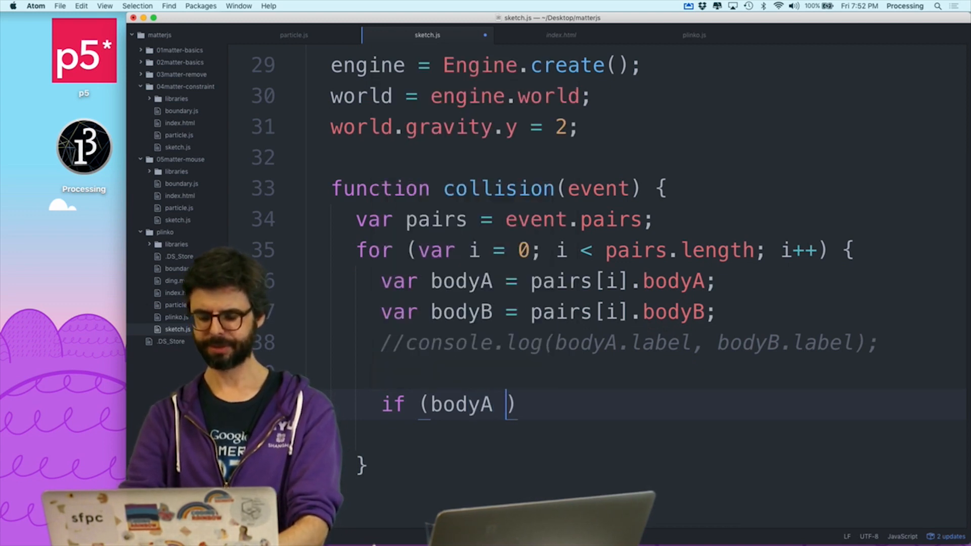
pyautogui.write("== 'par'")
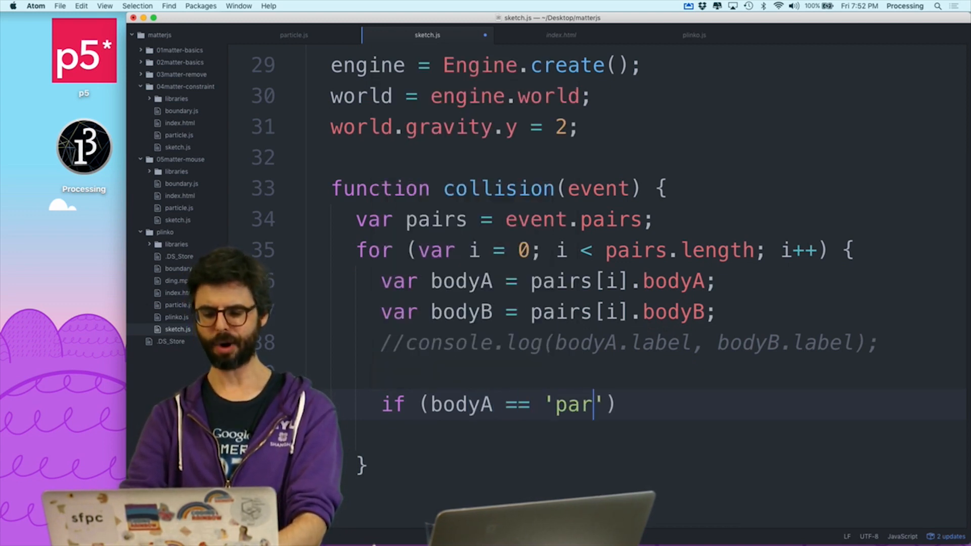
pyautogui.write("ticle' *&")
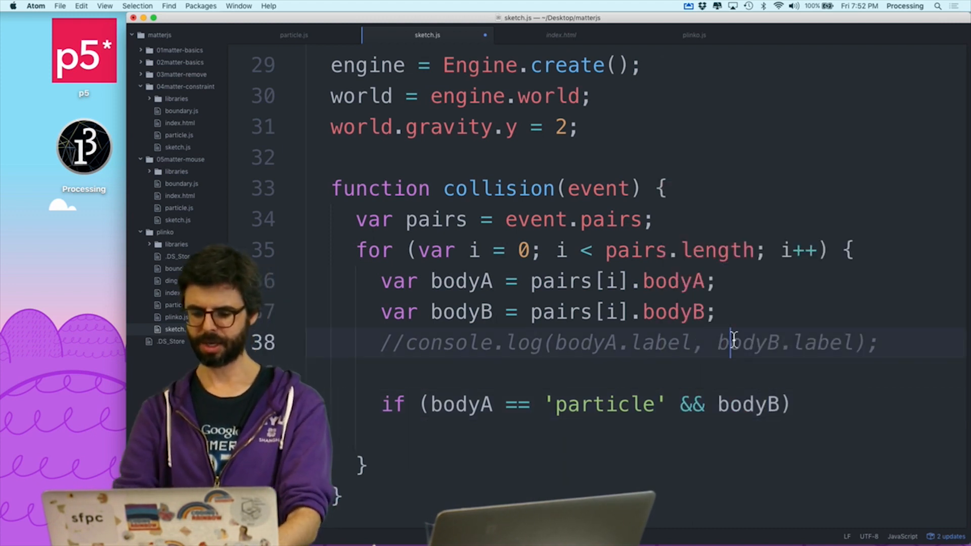
# Step: Rename to labelA/labelB storing each body's .label and compare labelA 'particle' && labelB 'plinko'
pyautogui.doubleClick(461, 280)
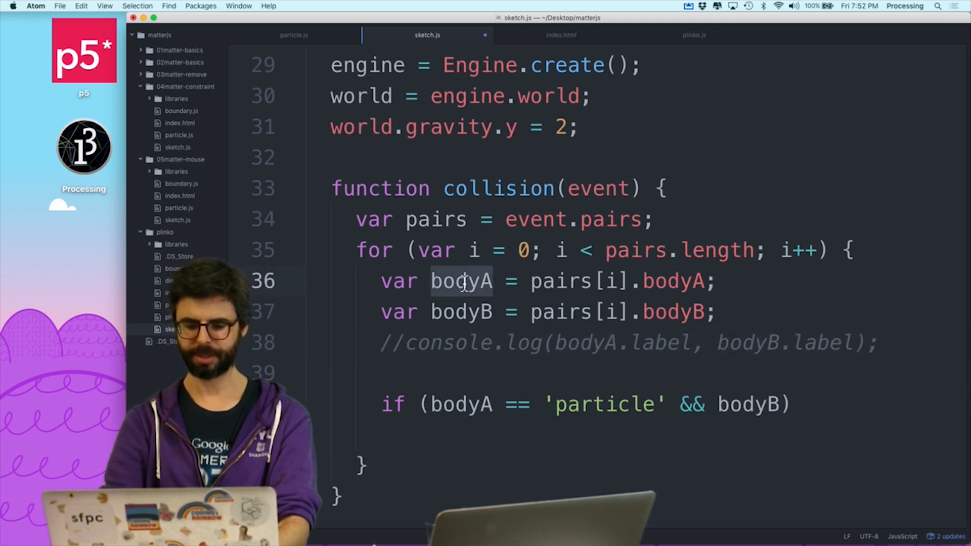
pyautogui.write('labelA')
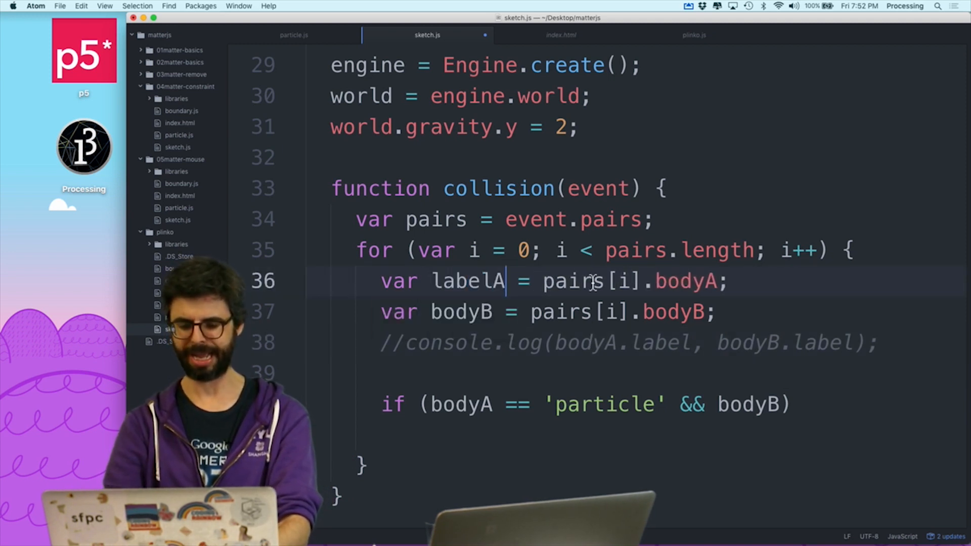
pyautogui.write('.')
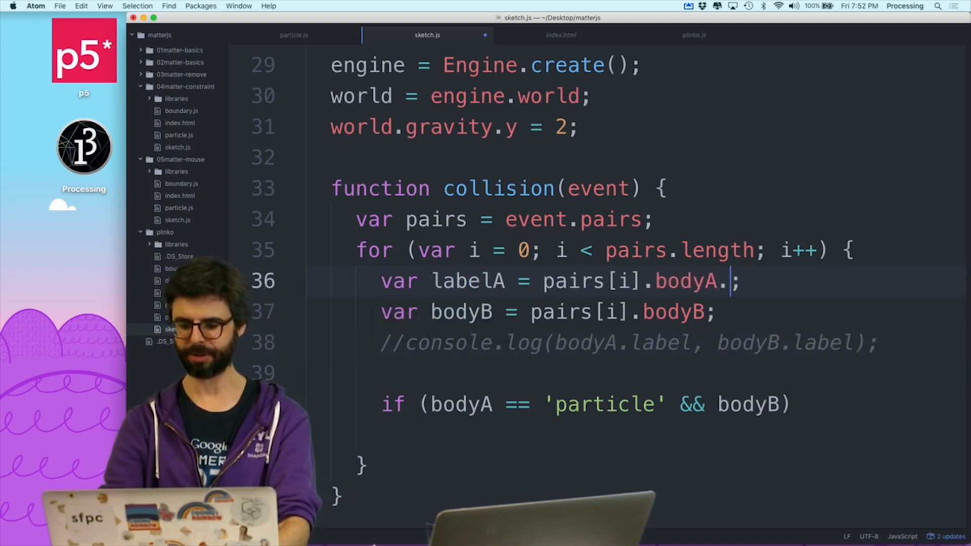
pyautogui.write('label')
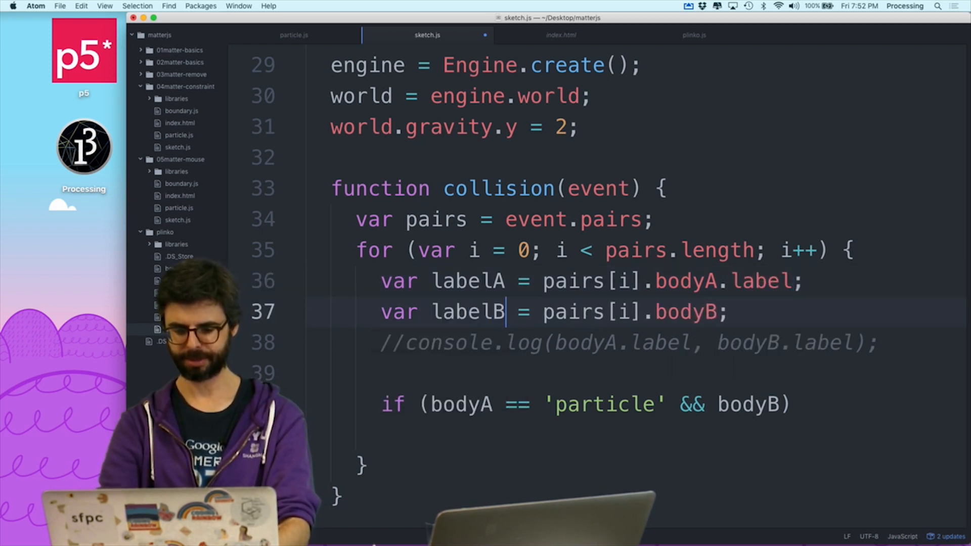
pyautogui.write('.label')
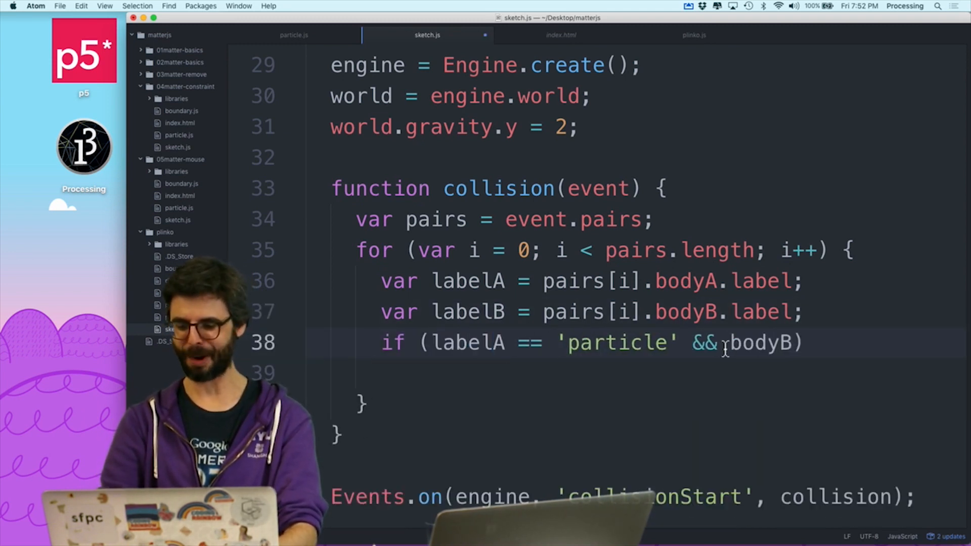
pyautogui.write('labelB)')
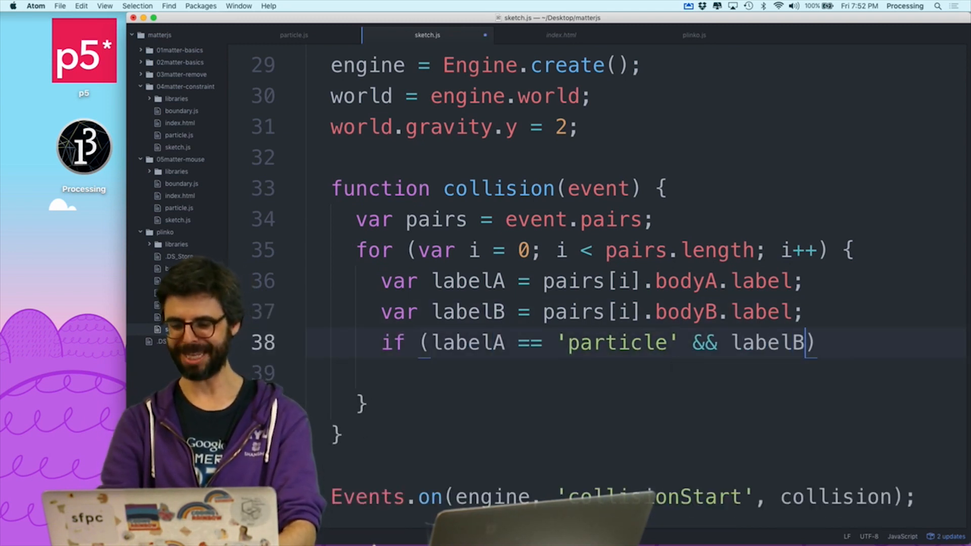
pyautogui.write("== 'plinko")
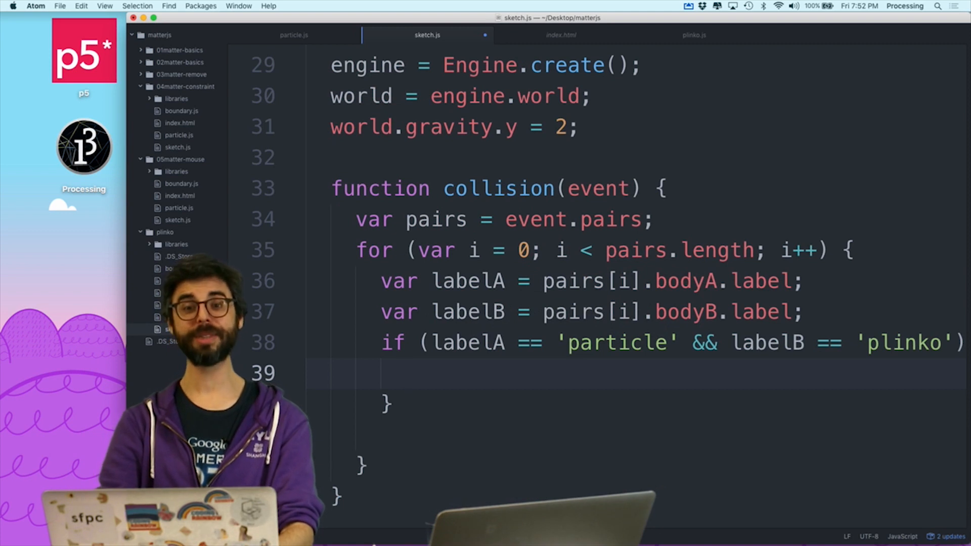
# Step: Call ding.play() inside the check and duplicate it with labelA set to 'plinko'
pyautogui.write('ding.play()')
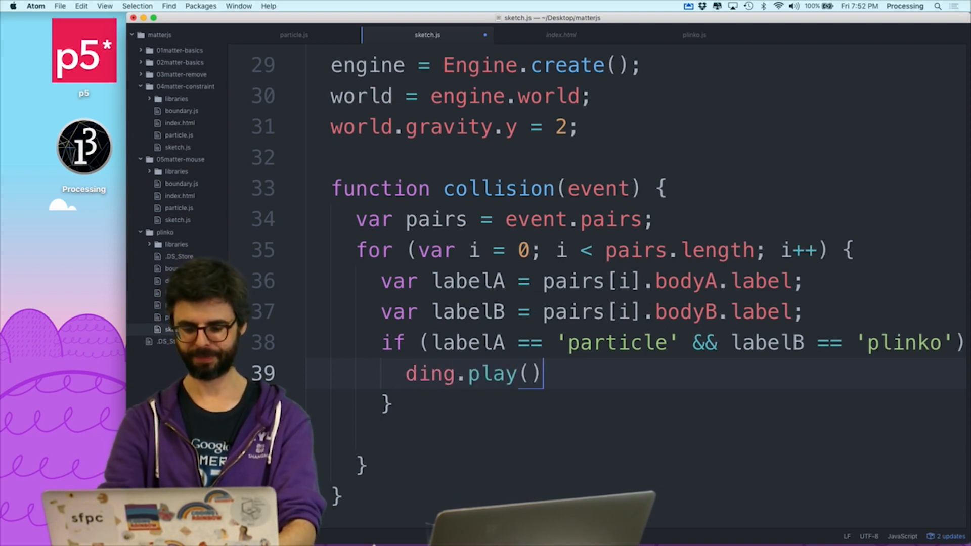
pyautogui.write(';')
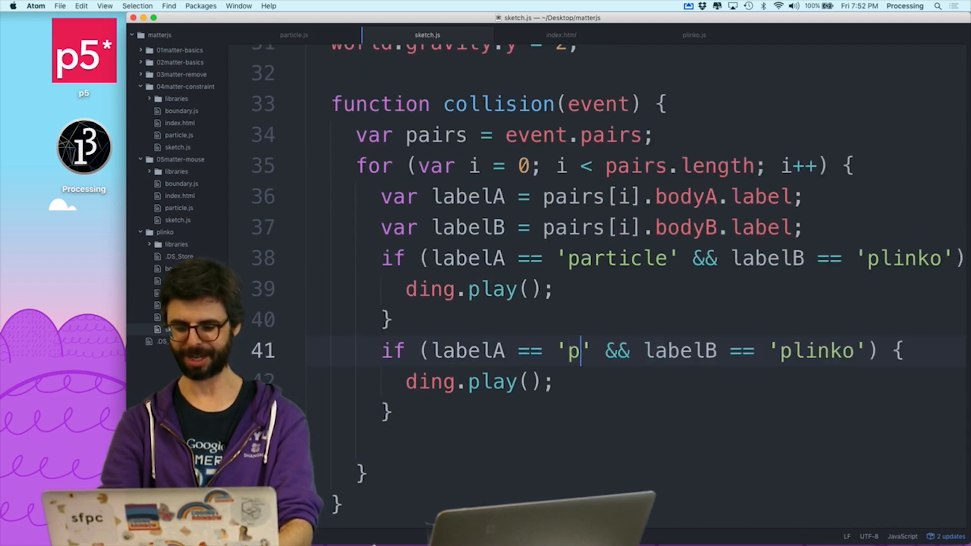
pyautogui.write('linko')
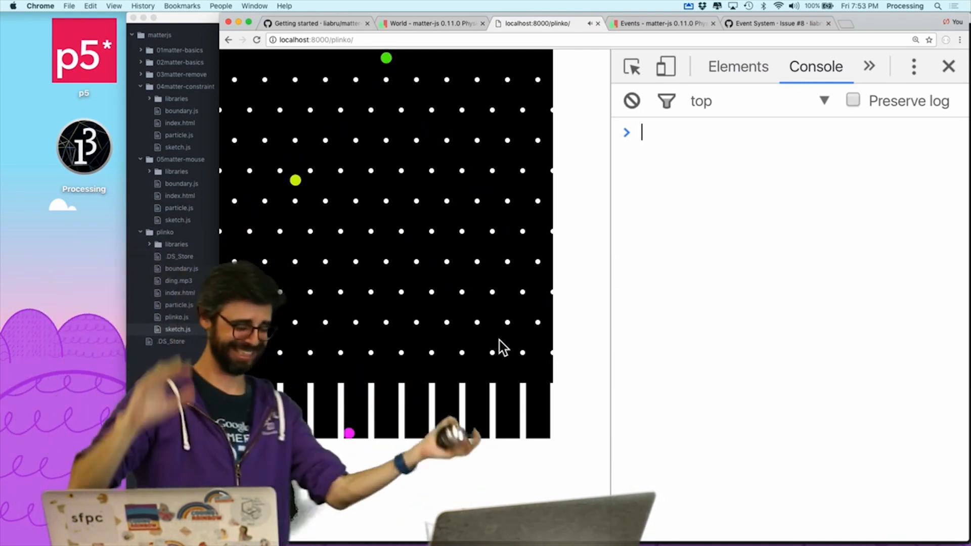
# Step: Reload the Plinko sketch in Chrome and watch the particles fall with an empty console
pyautogui.write('no')
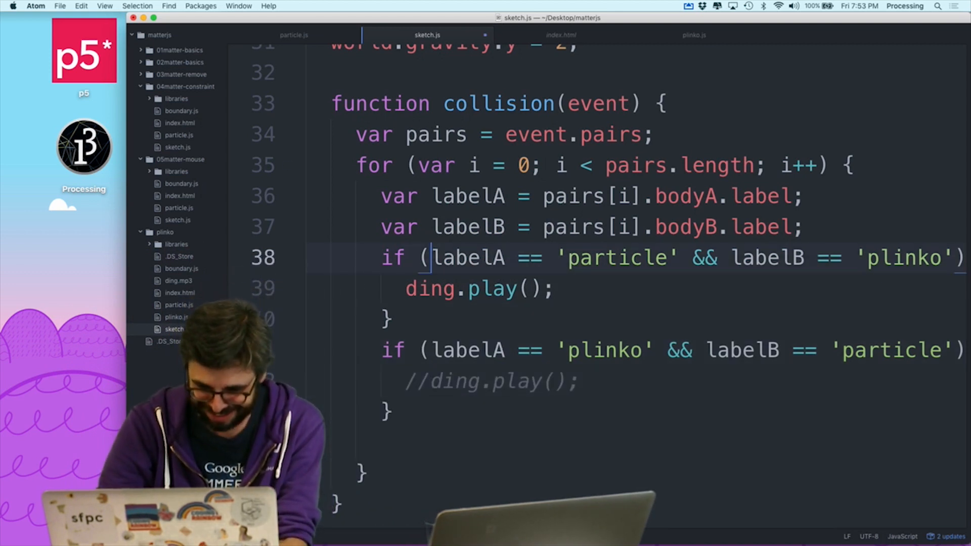
# Step: Switch back to Google Chrome to test the updated collision checks
pyautogui.press('cmd+tab')
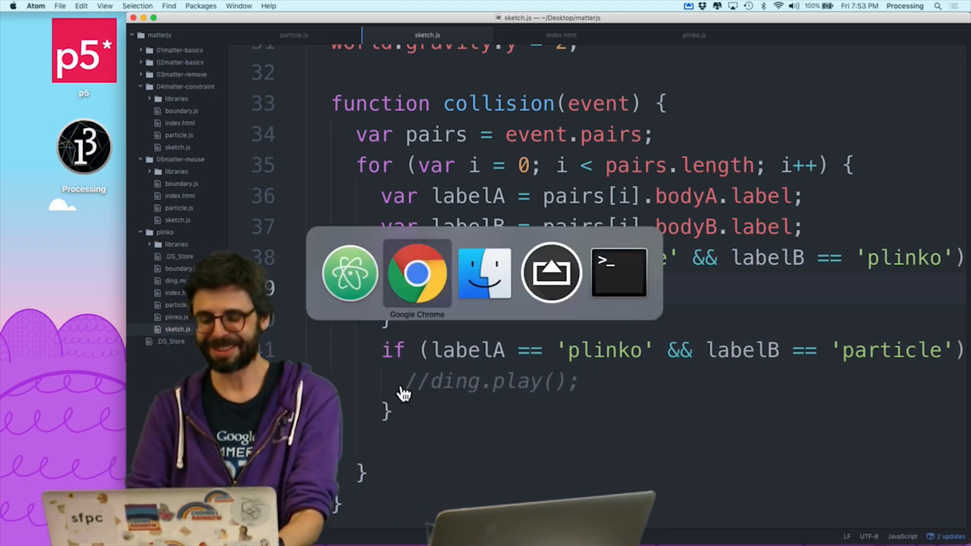
pyautogui.click(417, 272)
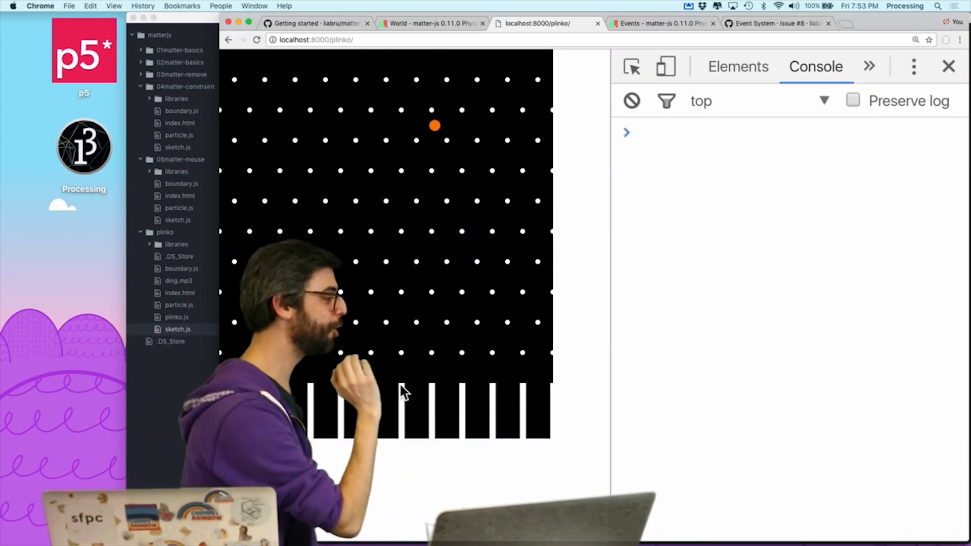